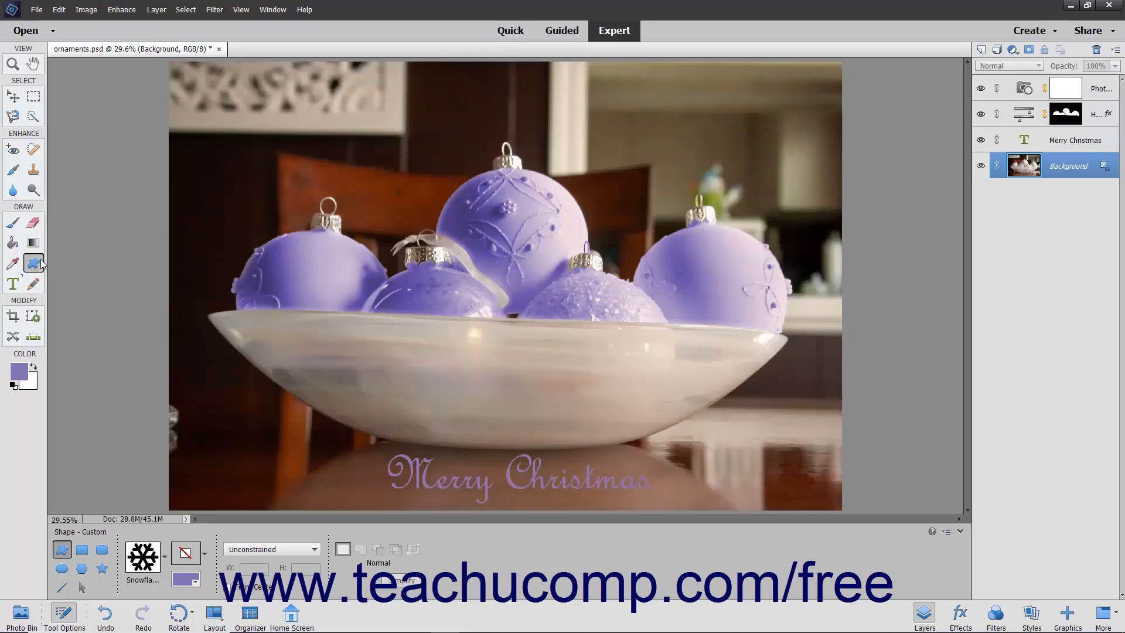
pyautogui.moveTo(65, 257)
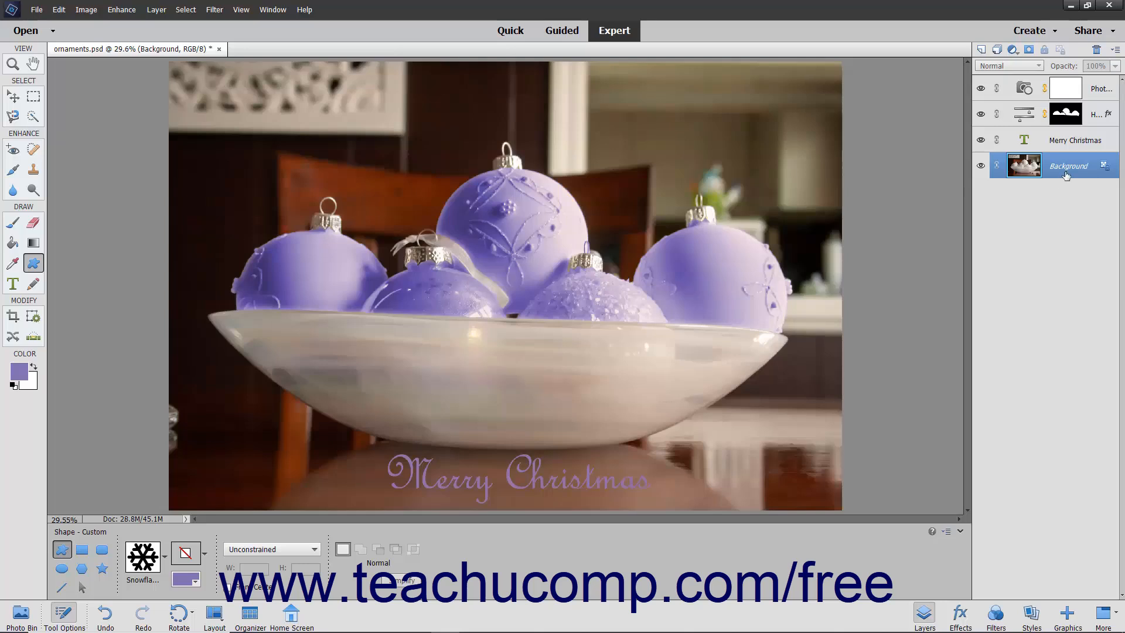
pyautogui.moveTo(1027, 172)
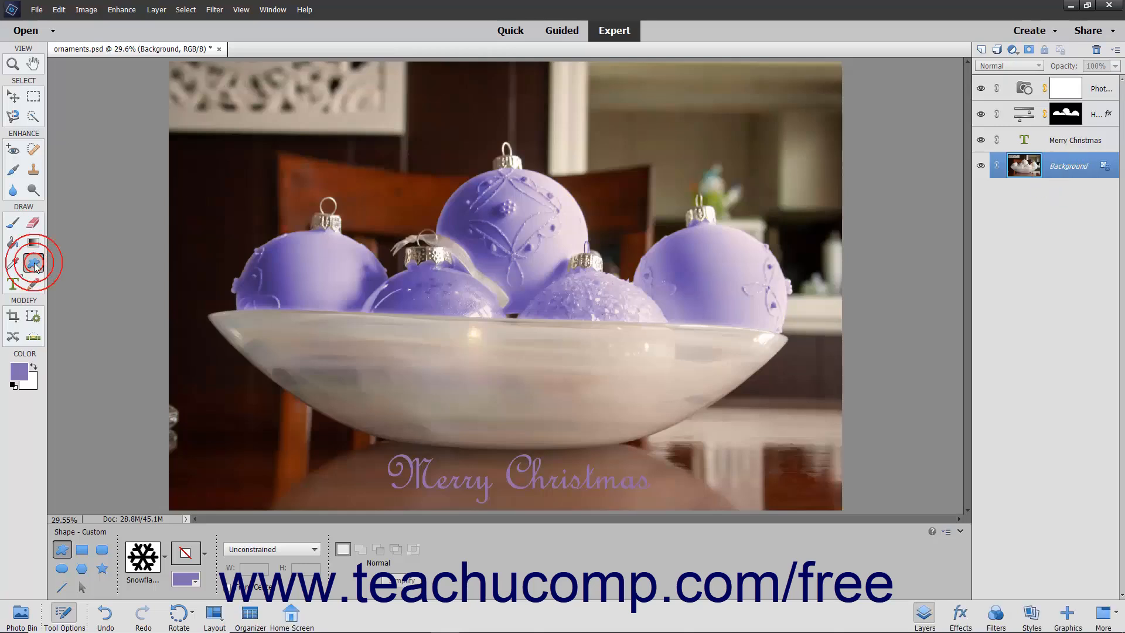
pyautogui.moveTo(33, 264)
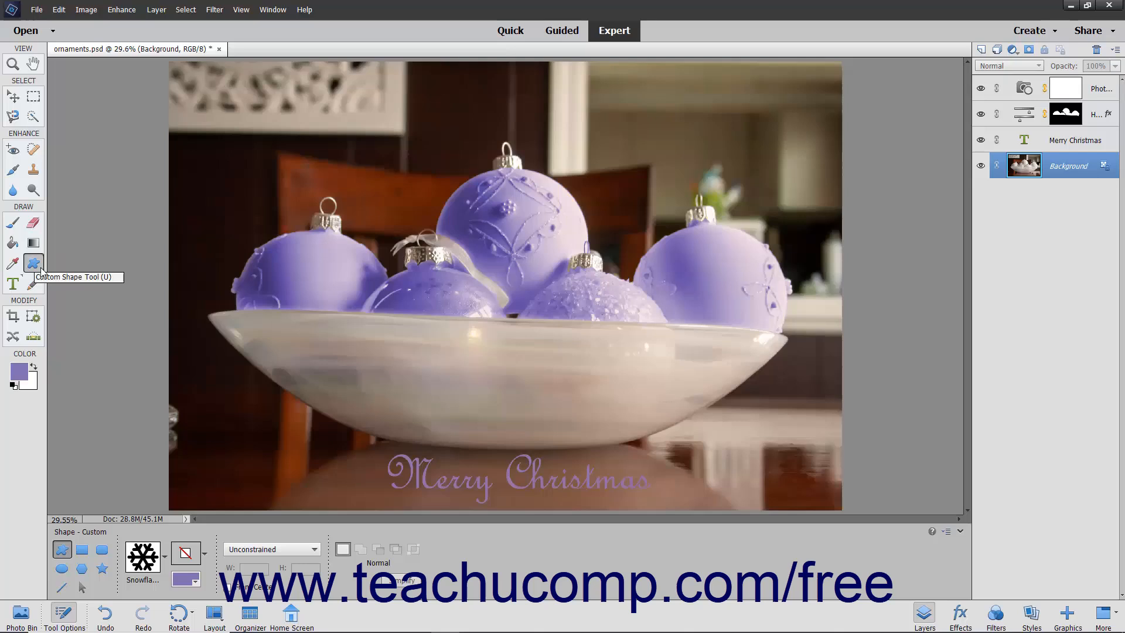
pyautogui.moveTo(356, 475)
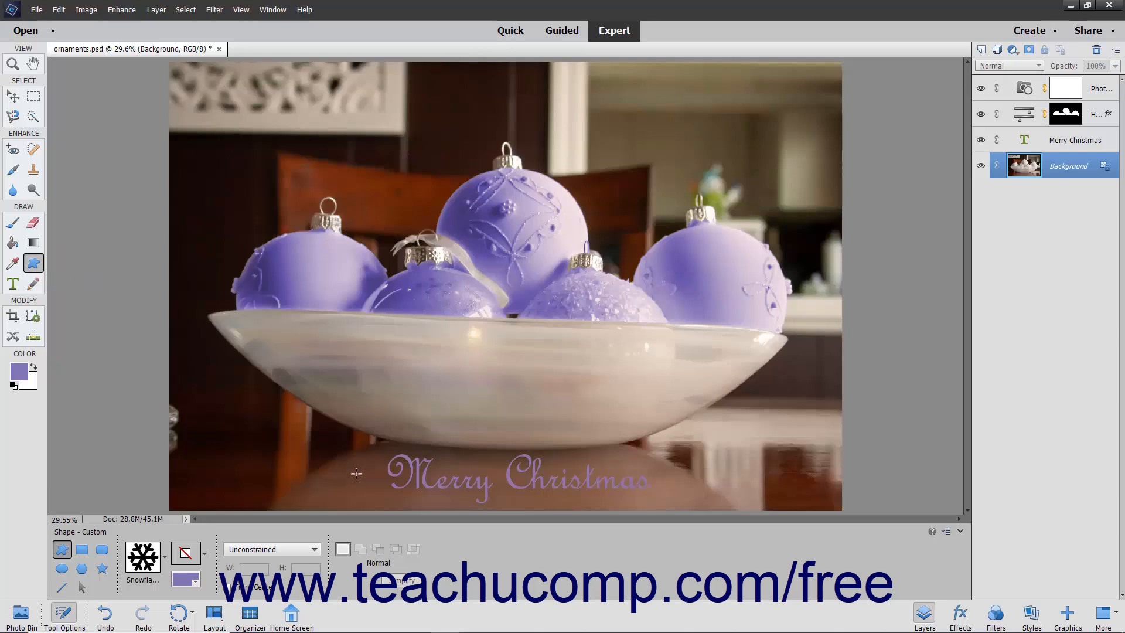
pyautogui.moveTo(338, 459)
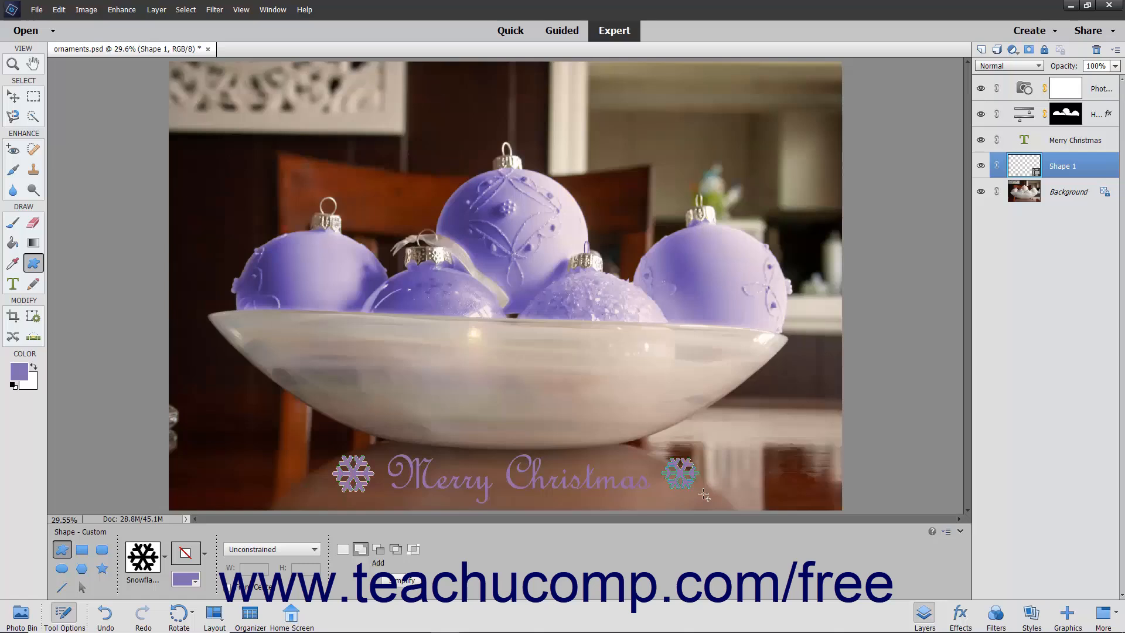
pyautogui.moveTo(670, 503)
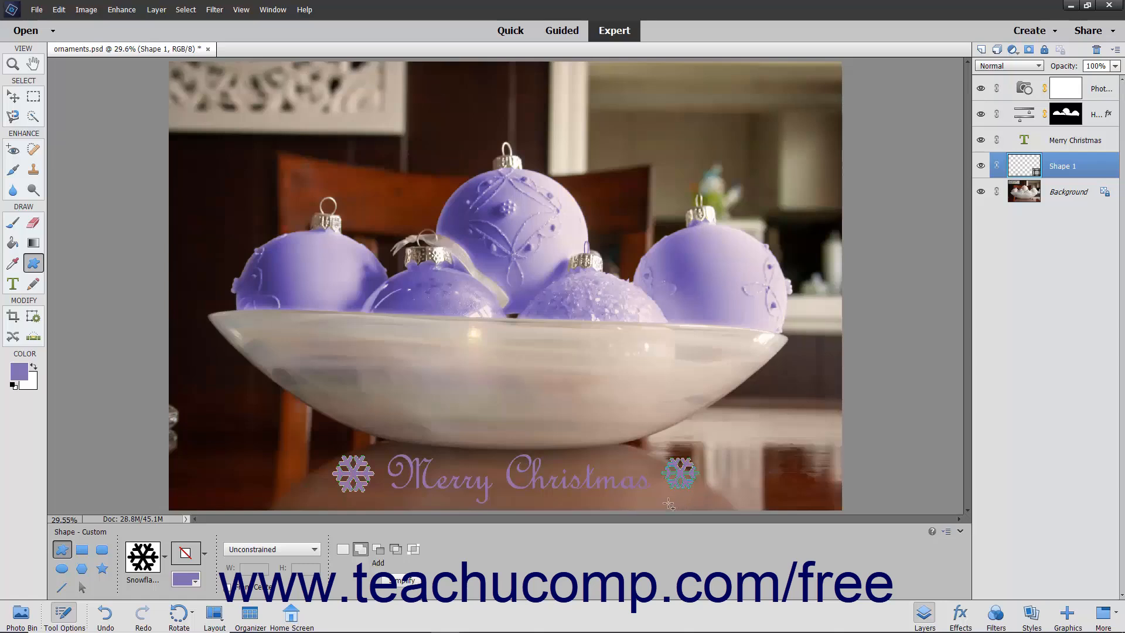
pyautogui.moveTo(631, 517)
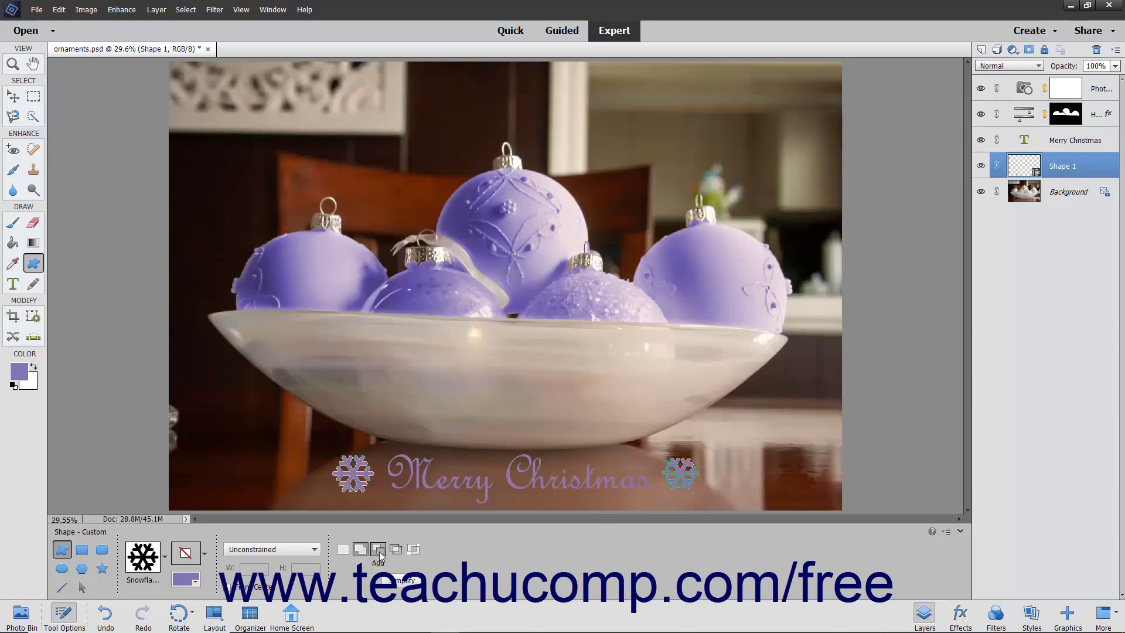
pyautogui.moveTo(344, 548)
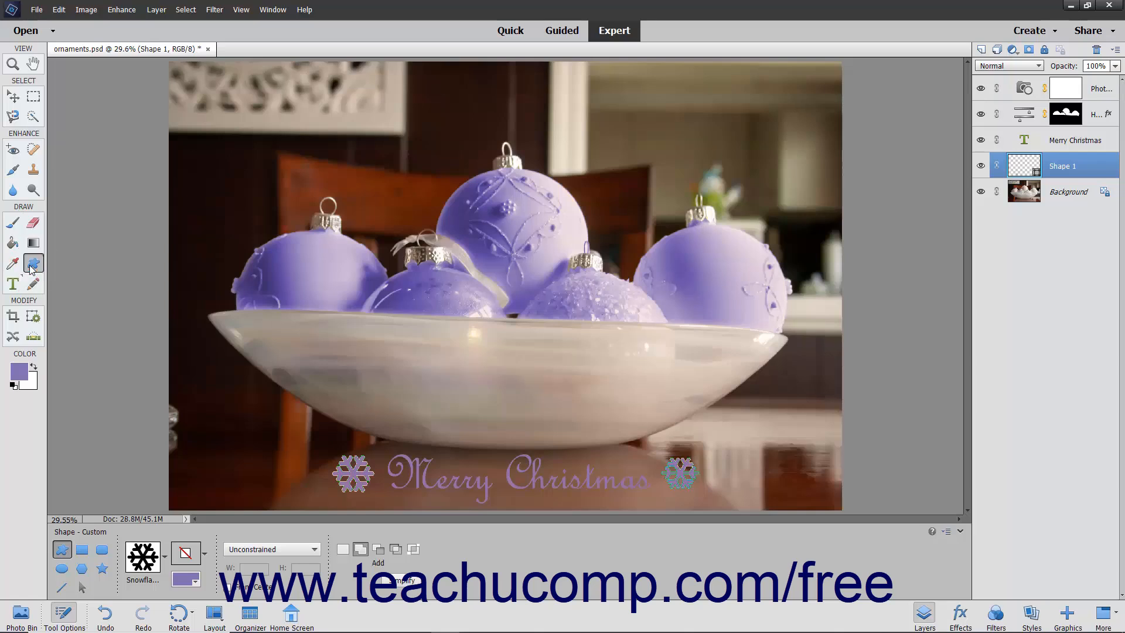
pyautogui.moveTo(46, 318)
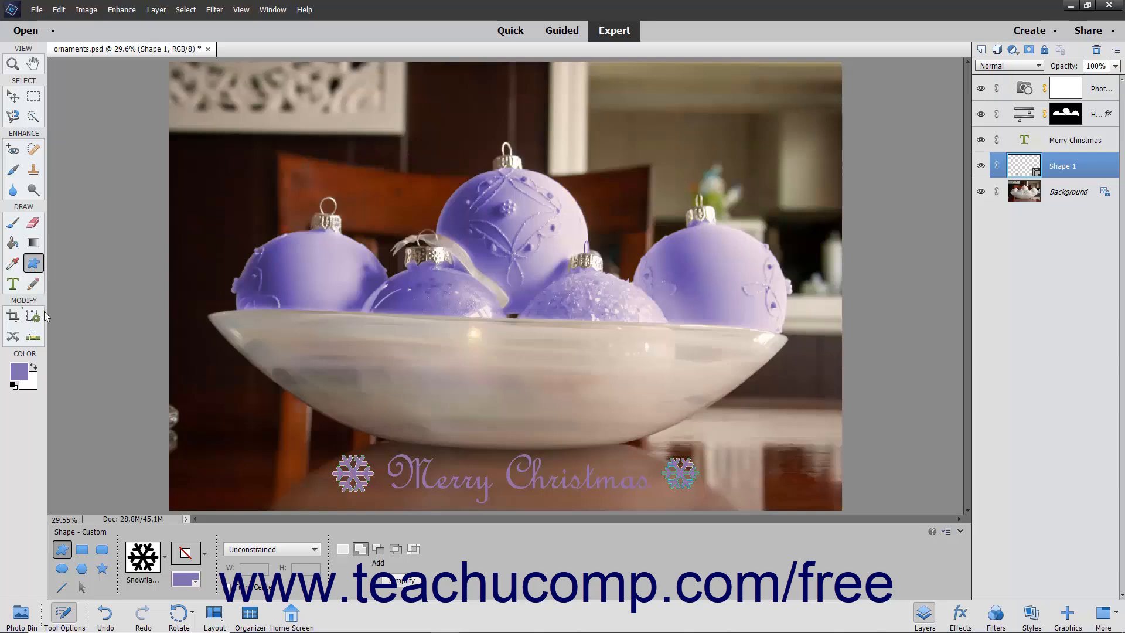
pyautogui.moveTo(82, 551)
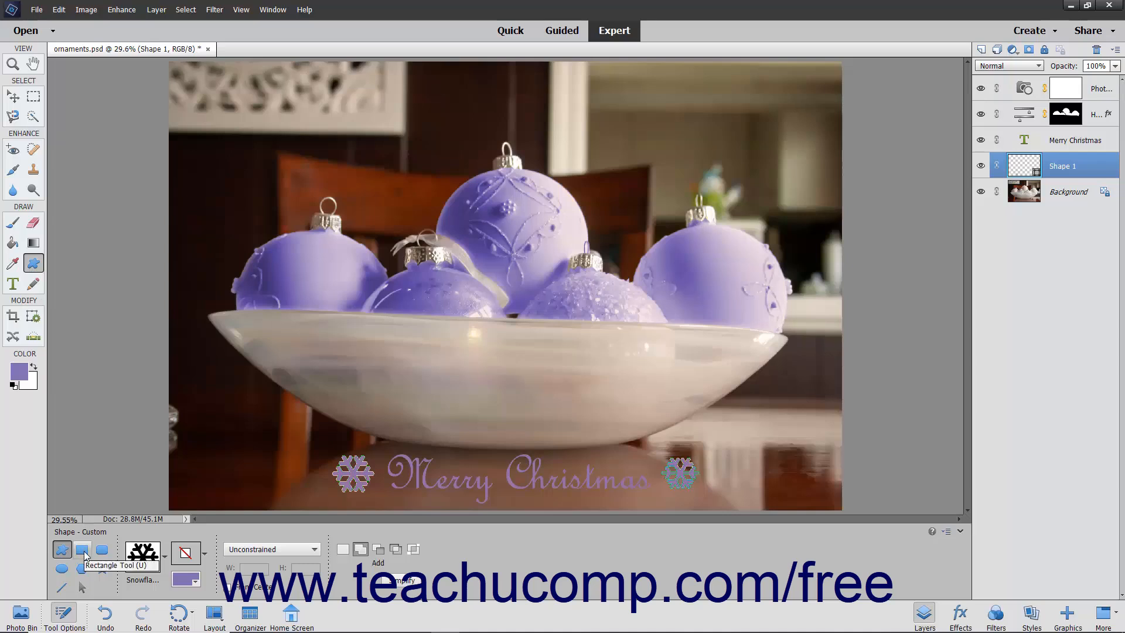
# Switch the shape tool from the custom snowflake to drawing rectangles
pyautogui.click(82, 551)
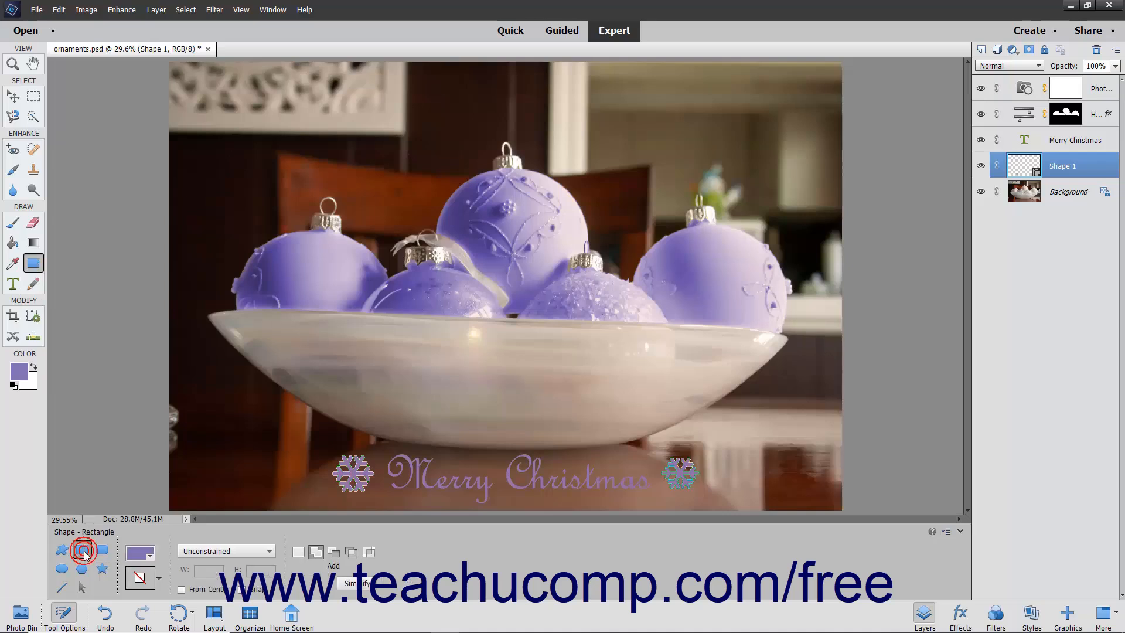
pyautogui.click(80, 550)
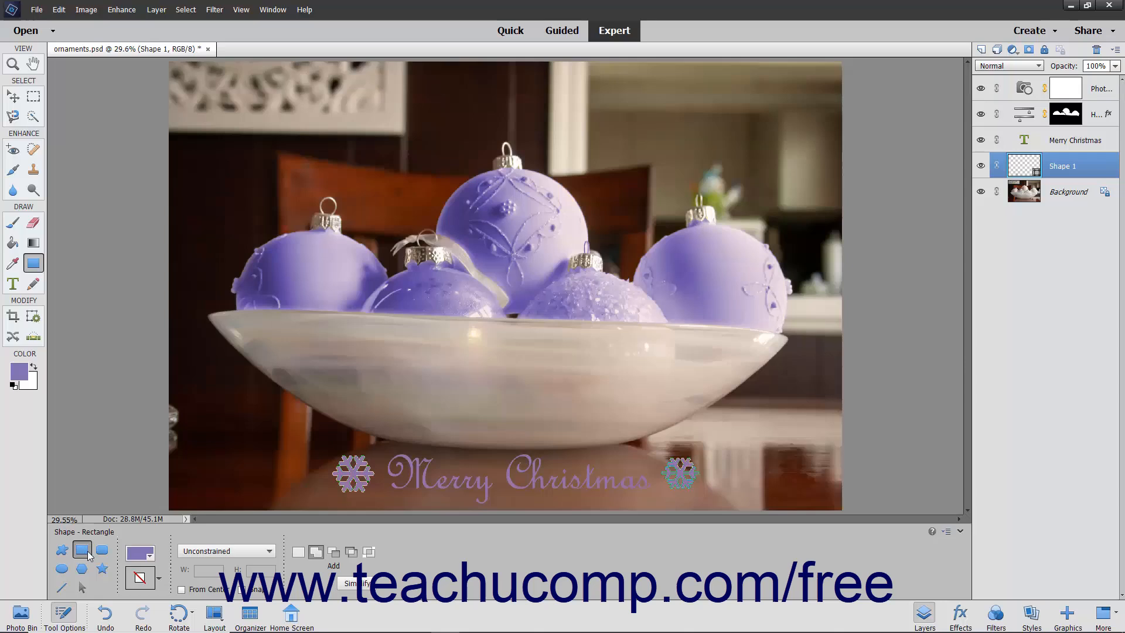
pyautogui.moveTo(299, 552)
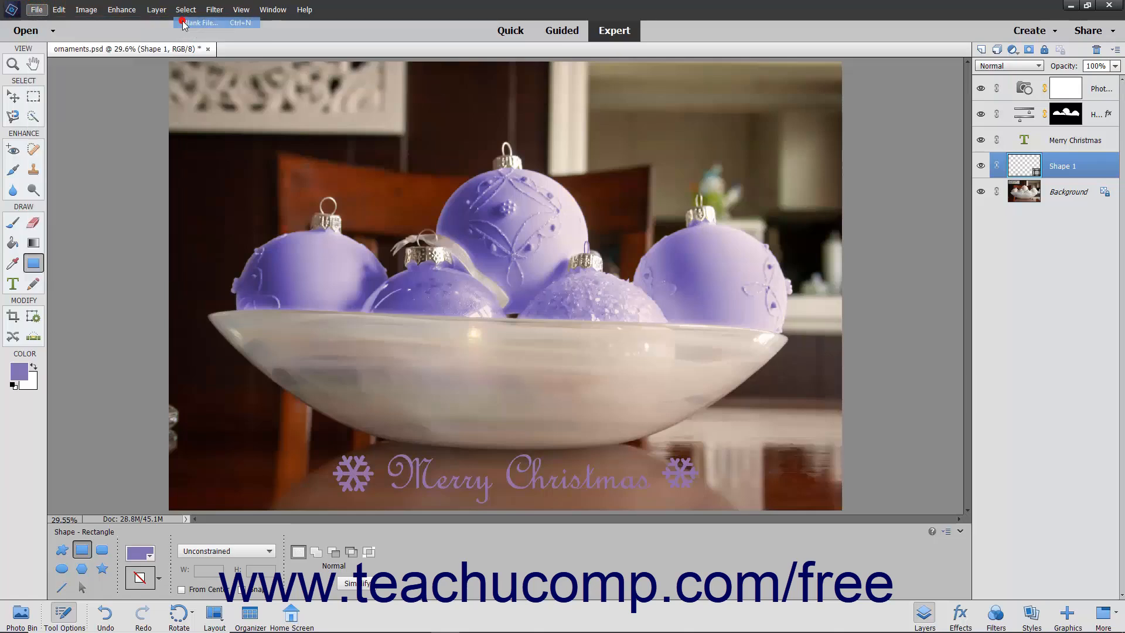
# Create a new blank Untitled-1 document and return to the Custom Shape snowflake tool
pyautogui.click(209, 23)
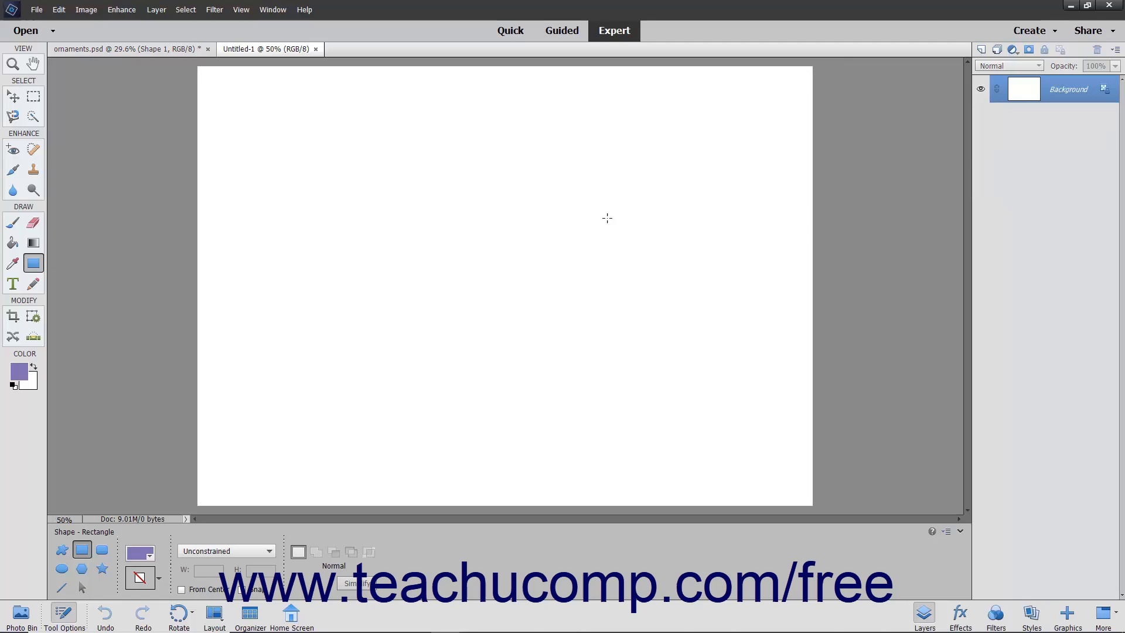
pyautogui.moveTo(154, 520)
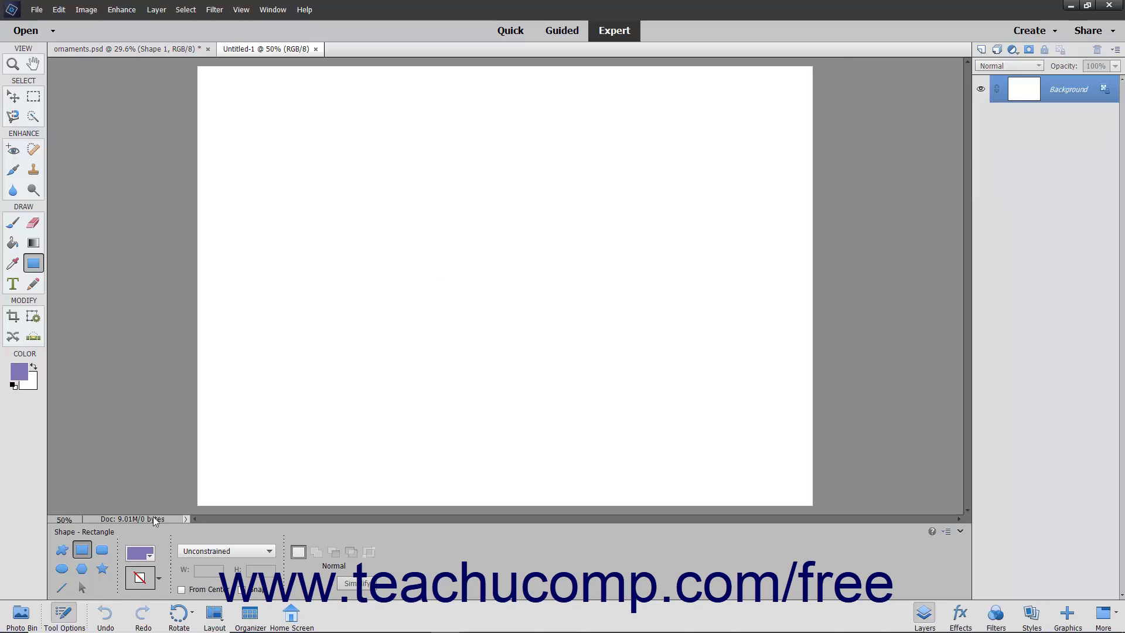
pyautogui.moveTo(148, 607)
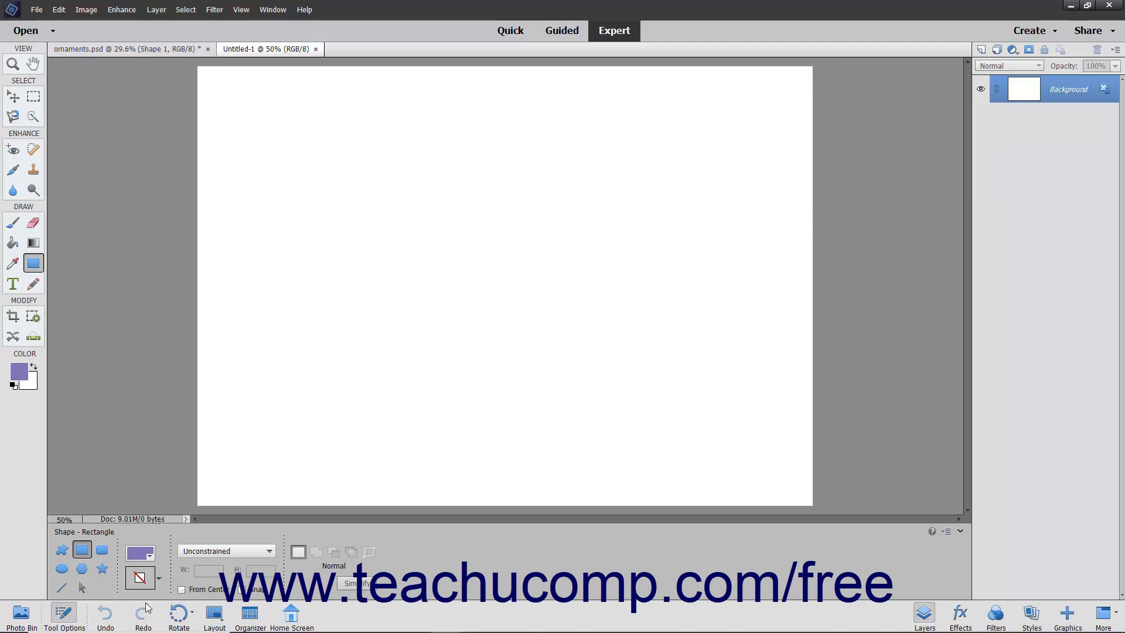
pyautogui.moveTo(143, 612)
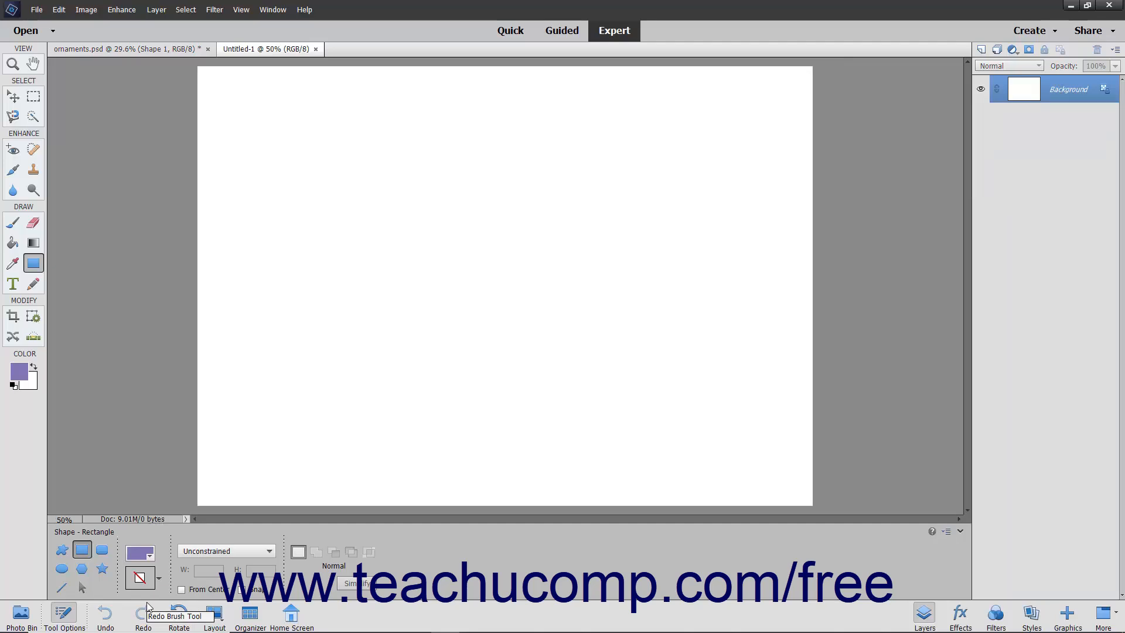
pyautogui.click(102, 550)
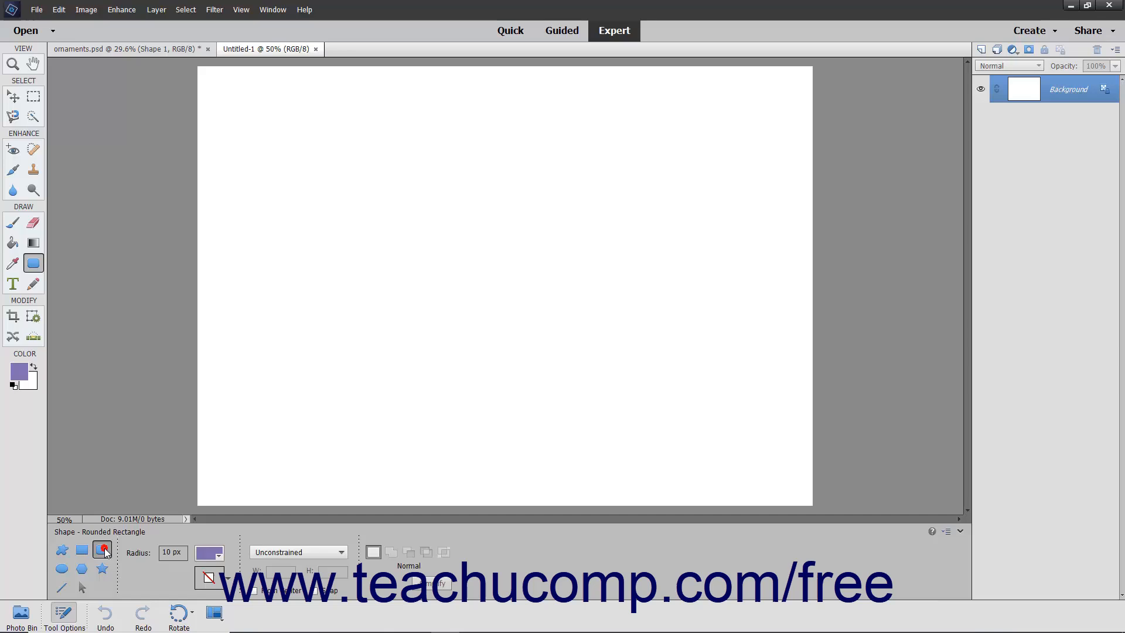
pyautogui.moveTo(104, 550)
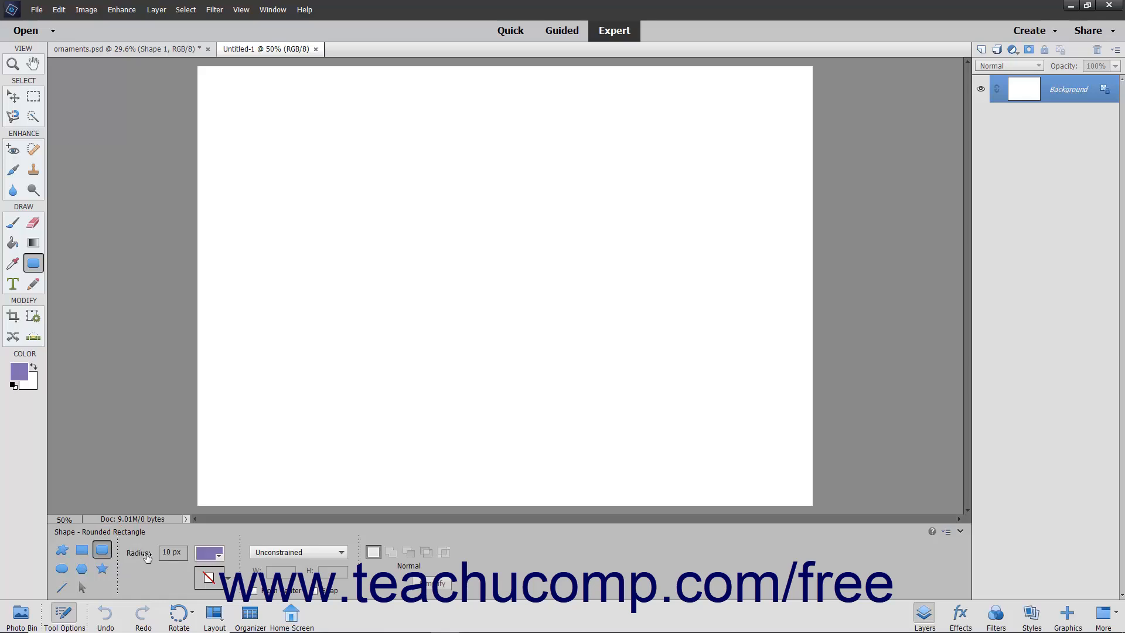
pyautogui.moveTo(79, 559)
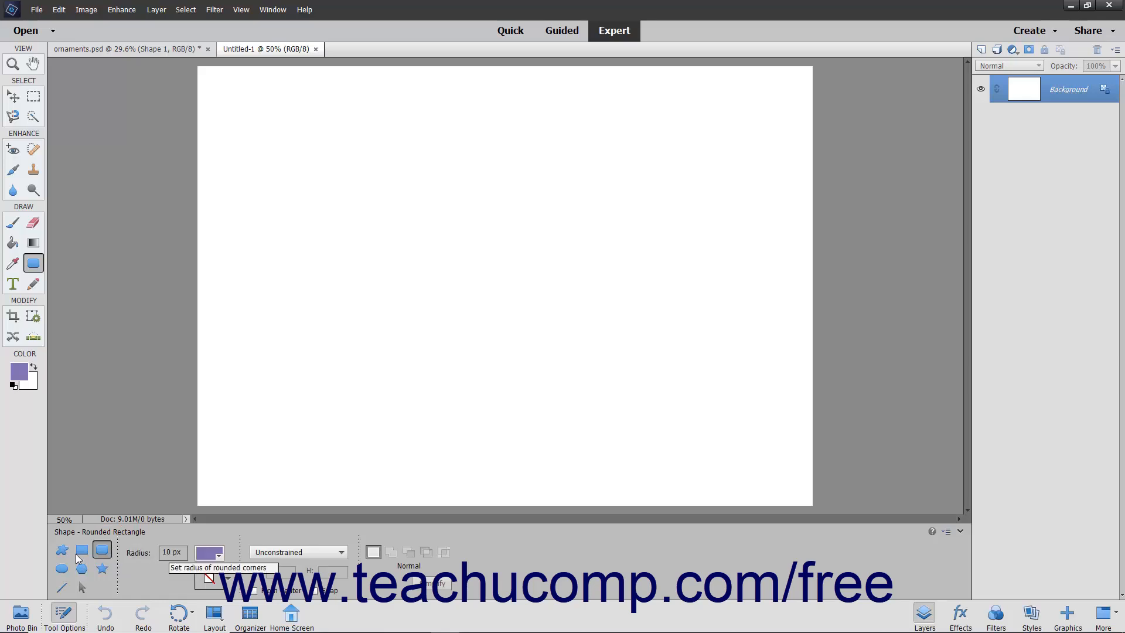
pyautogui.click(61, 549)
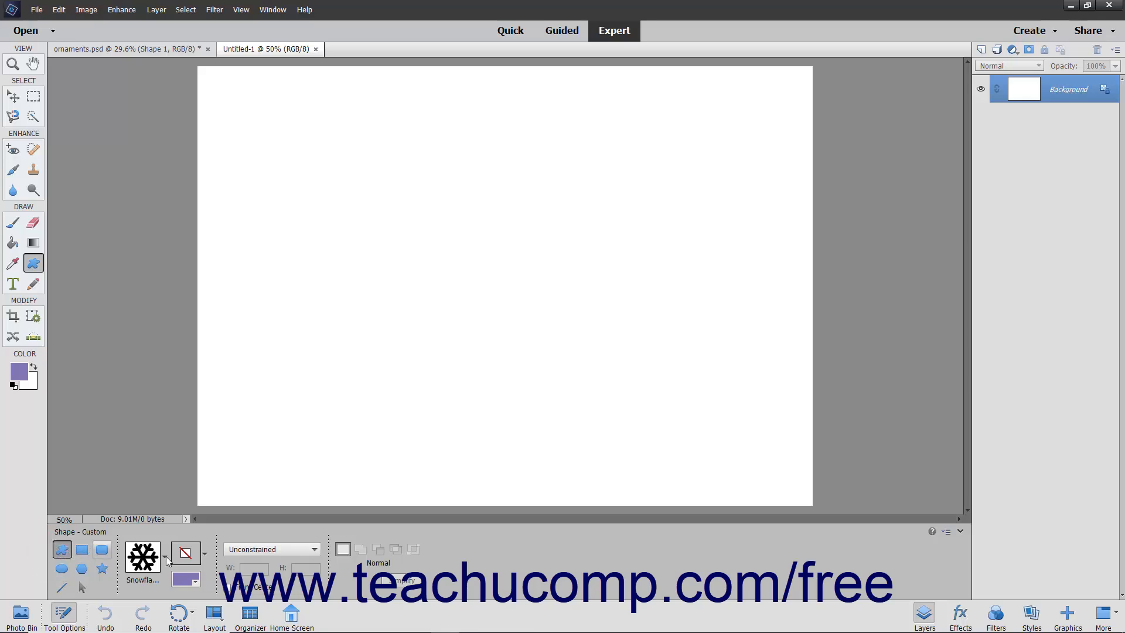
pyautogui.click(164, 555)
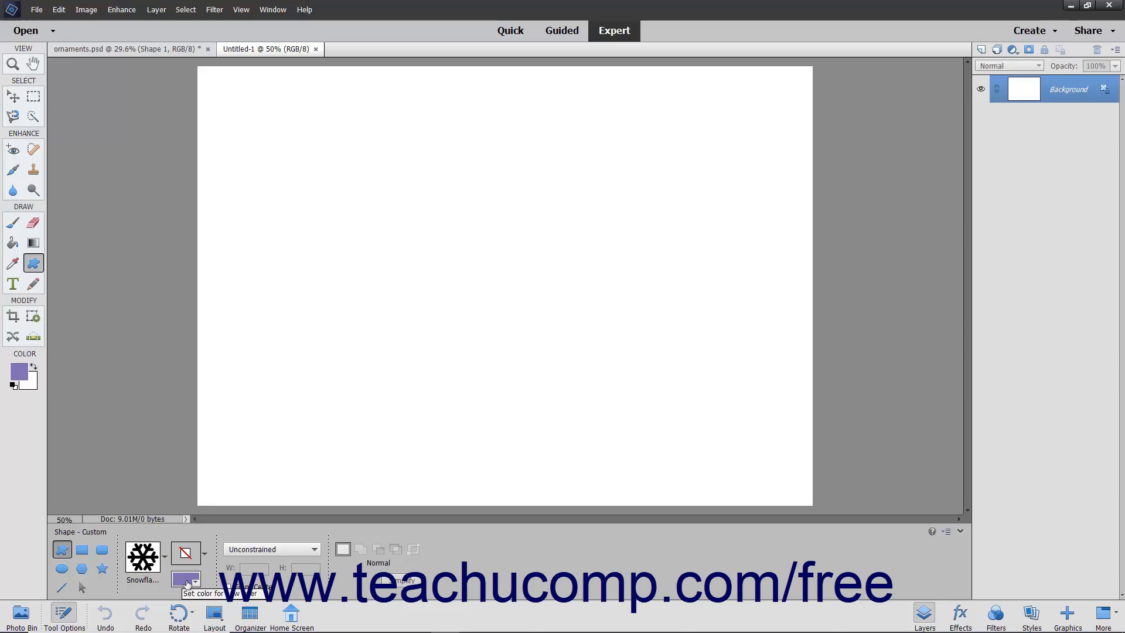
pyautogui.click(185, 580)
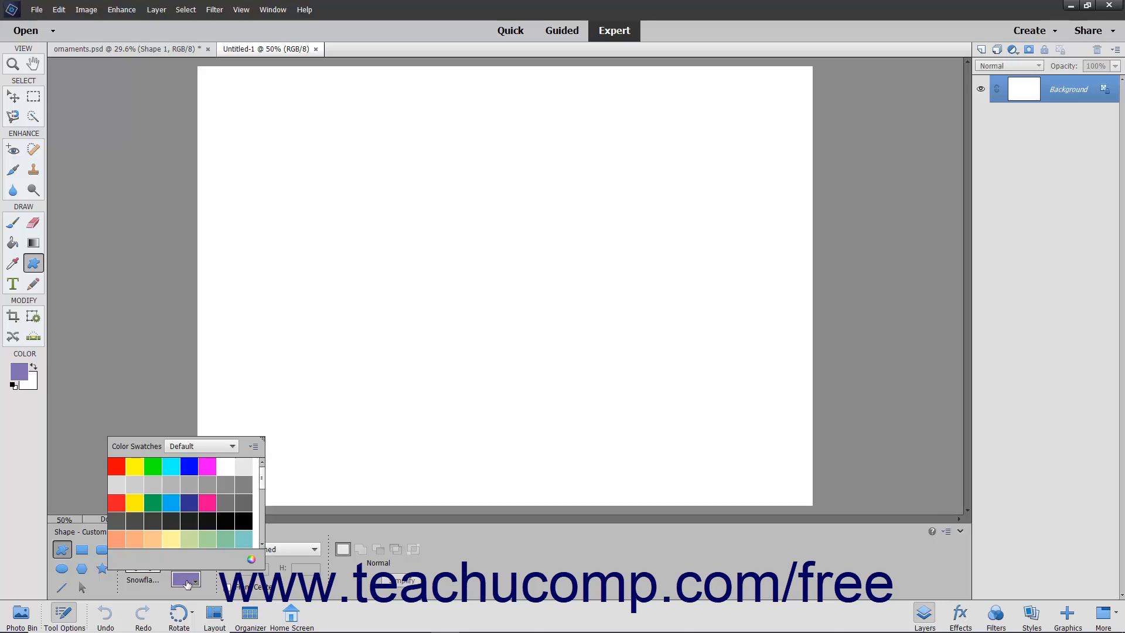
pyautogui.click(187, 580)
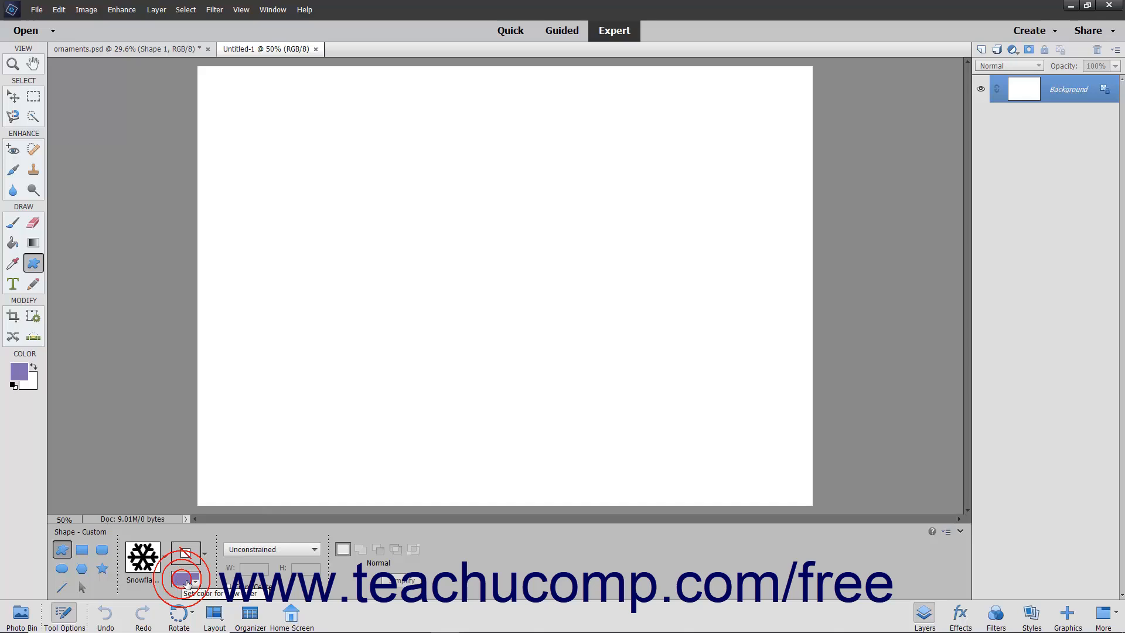
pyautogui.click(185, 578)
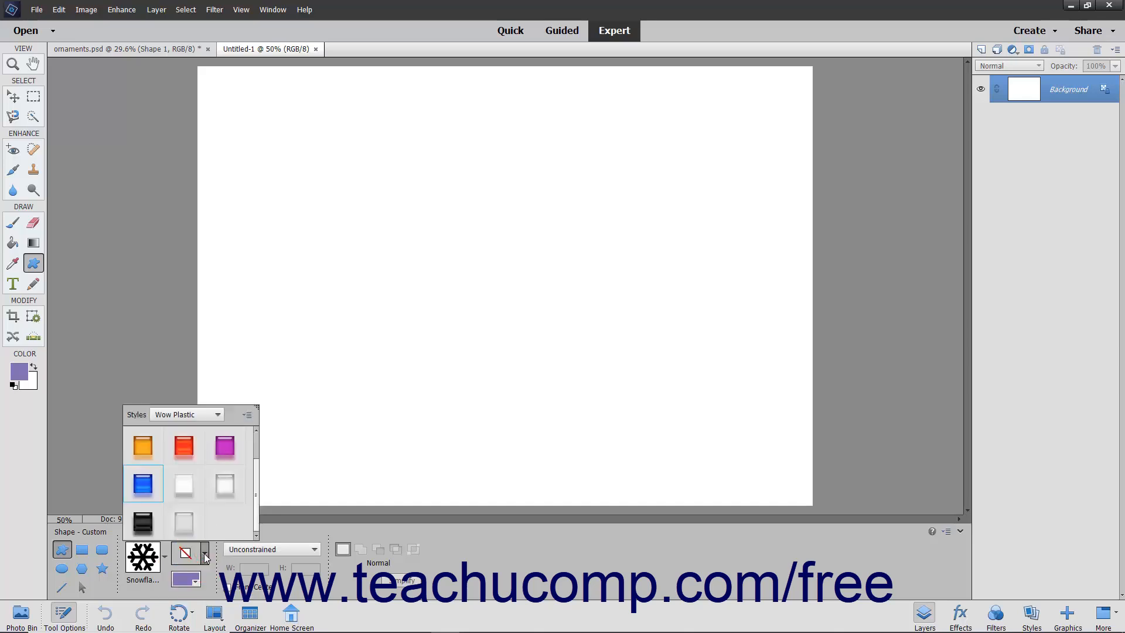
pyautogui.click(203, 554)
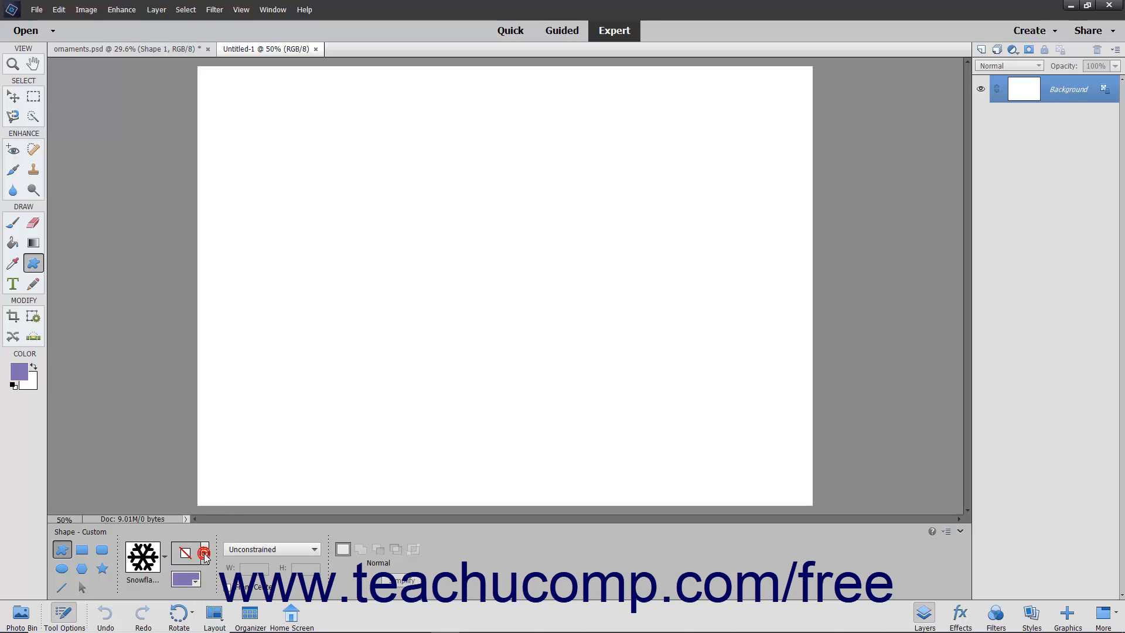
pyautogui.moveTo(204, 554)
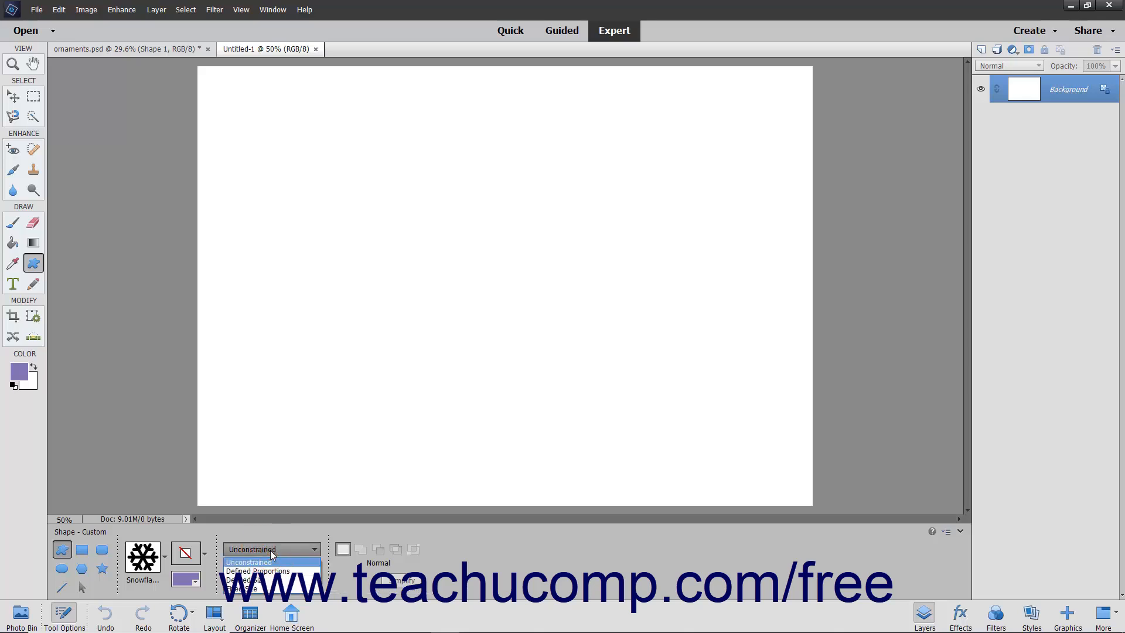
# Draw a purple snowflake near the top-left and set shape sizing to Fixed Size
pyautogui.click(250, 561)
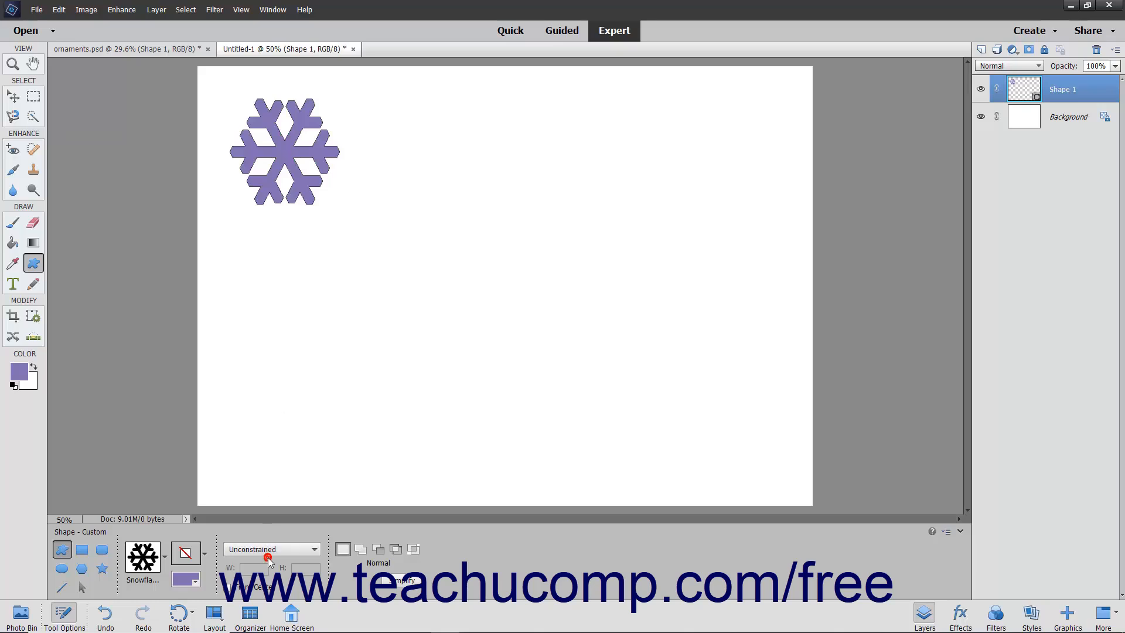
pyautogui.click(314, 548)
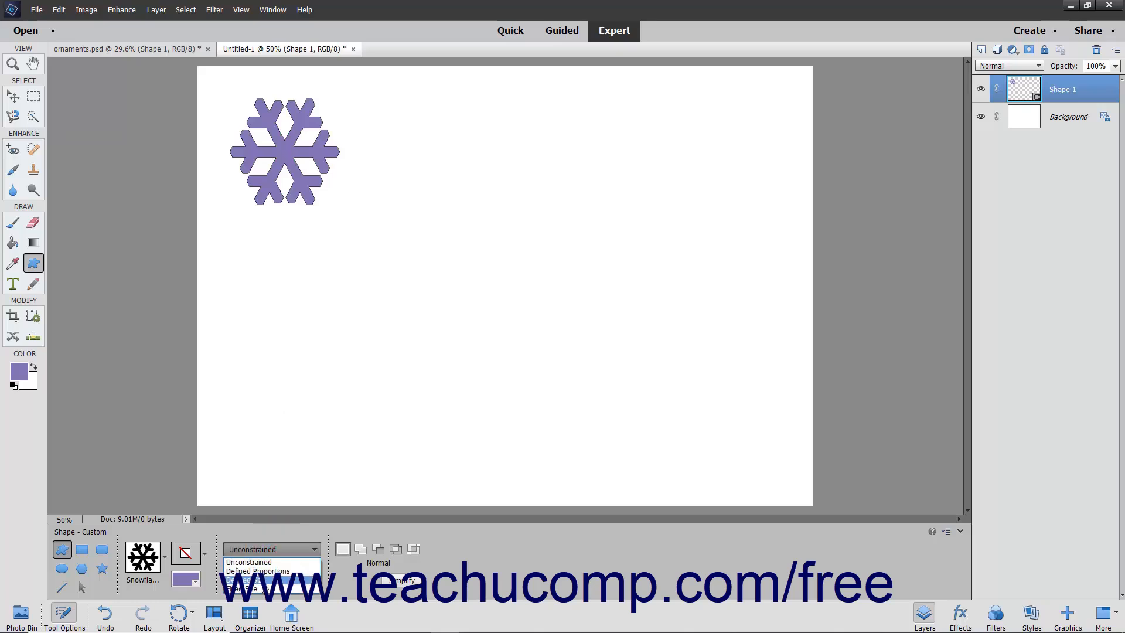
pyautogui.click(246, 580)
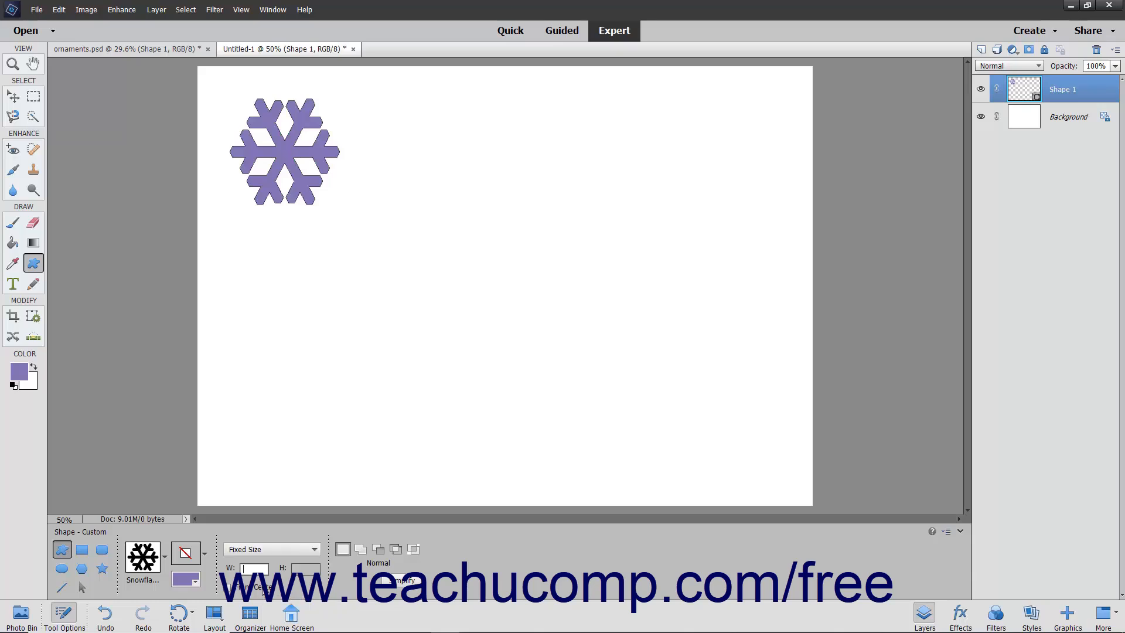
# Place a fixed-size 100 px snowflake mid-canvas on its own new shape layer
pyautogui.write('100 in')
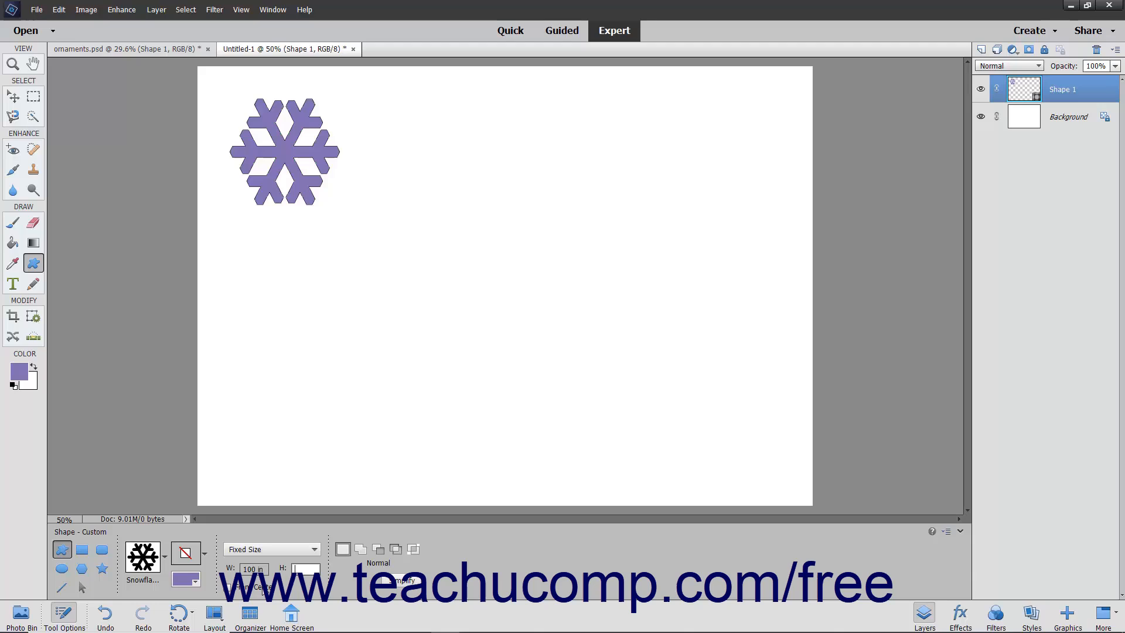
pyautogui.tripleClick(304, 569)
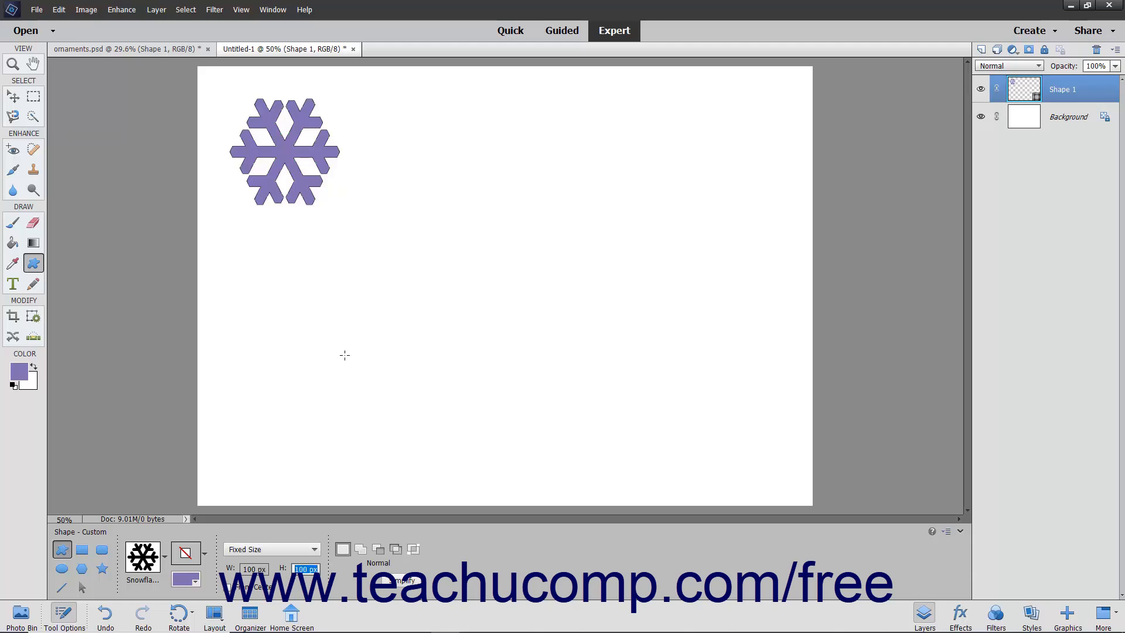
pyautogui.click(339, 350)
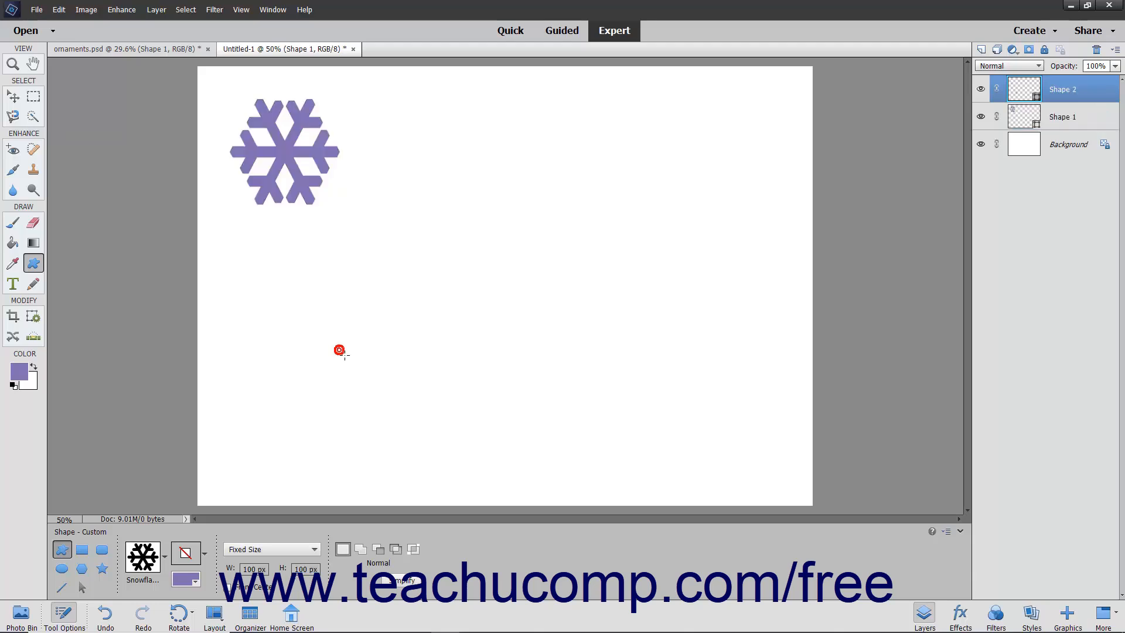
# Set shape sizing back to Unconstrained and make Shape 1 the active layer
pyautogui.click(340, 350)
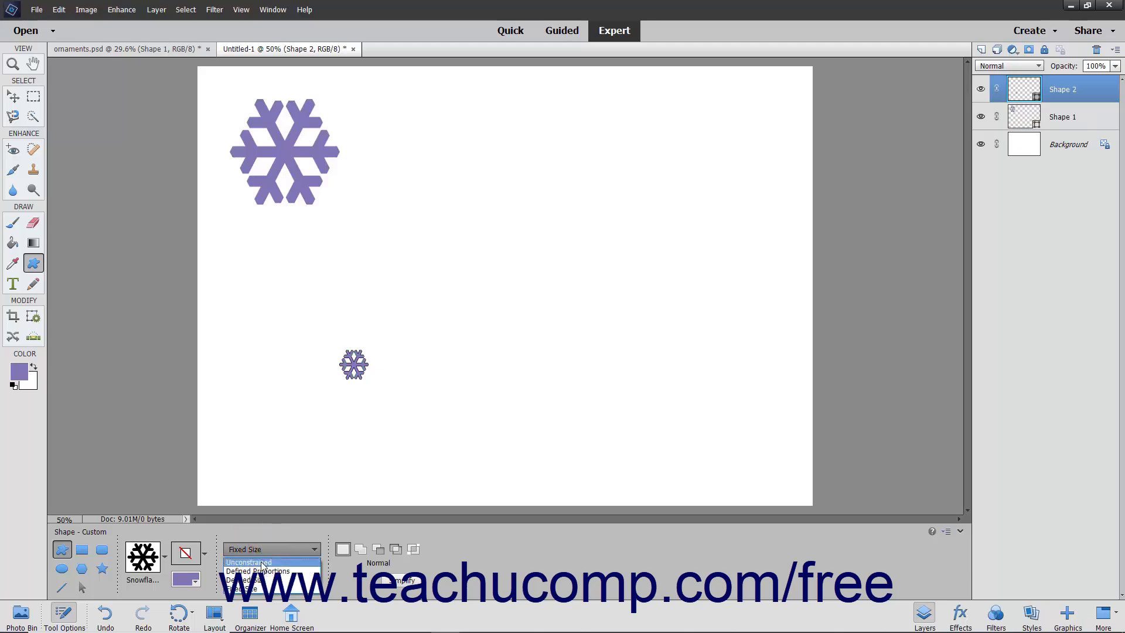
pyautogui.click(248, 561)
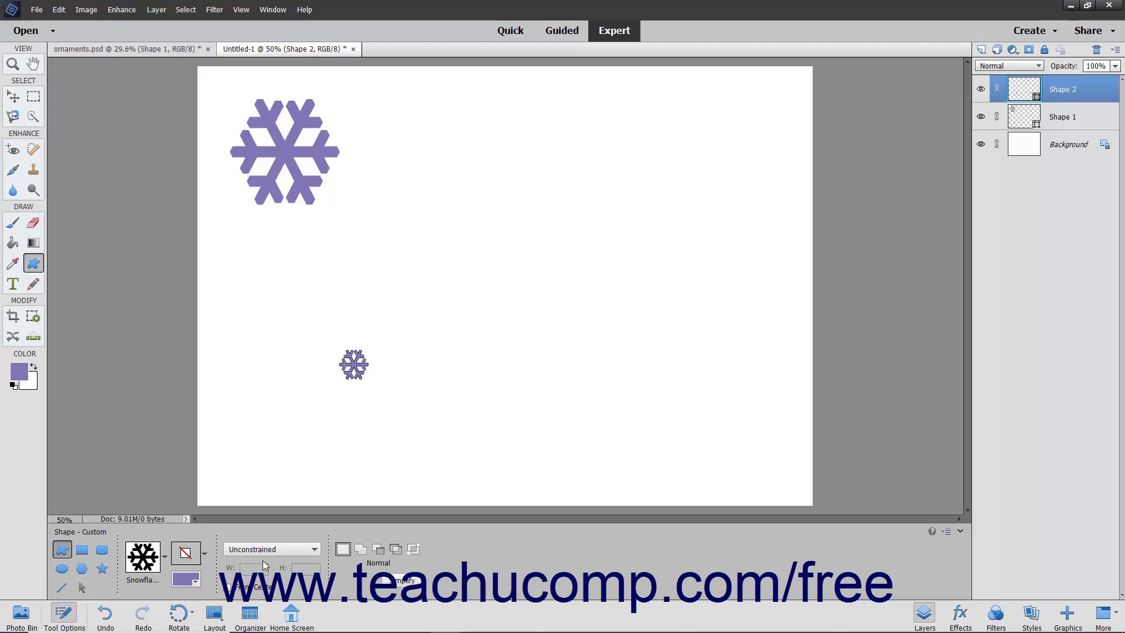
pyautogui.moveTo(267, 565)
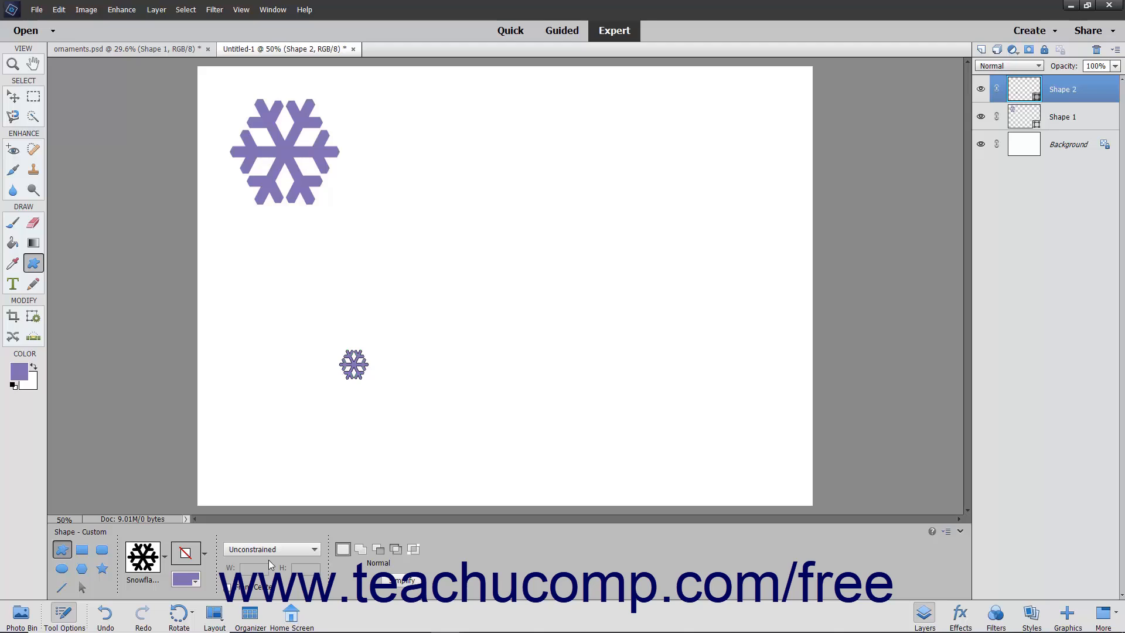
pyautogui.moveTo(976, 214)
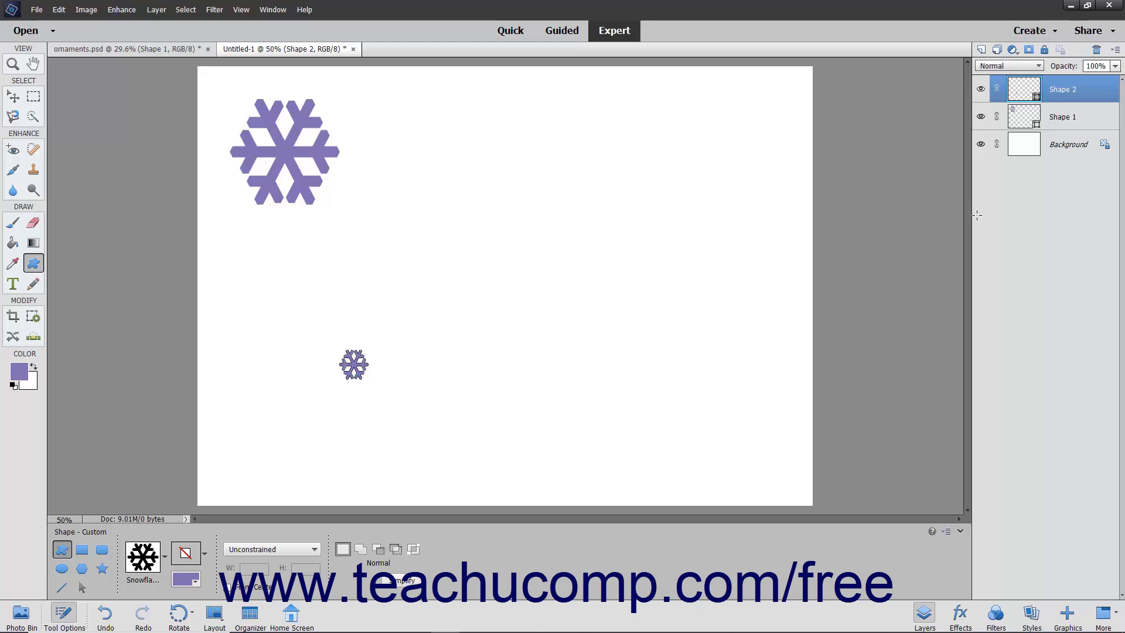
pyautogui.click(1062, 116)
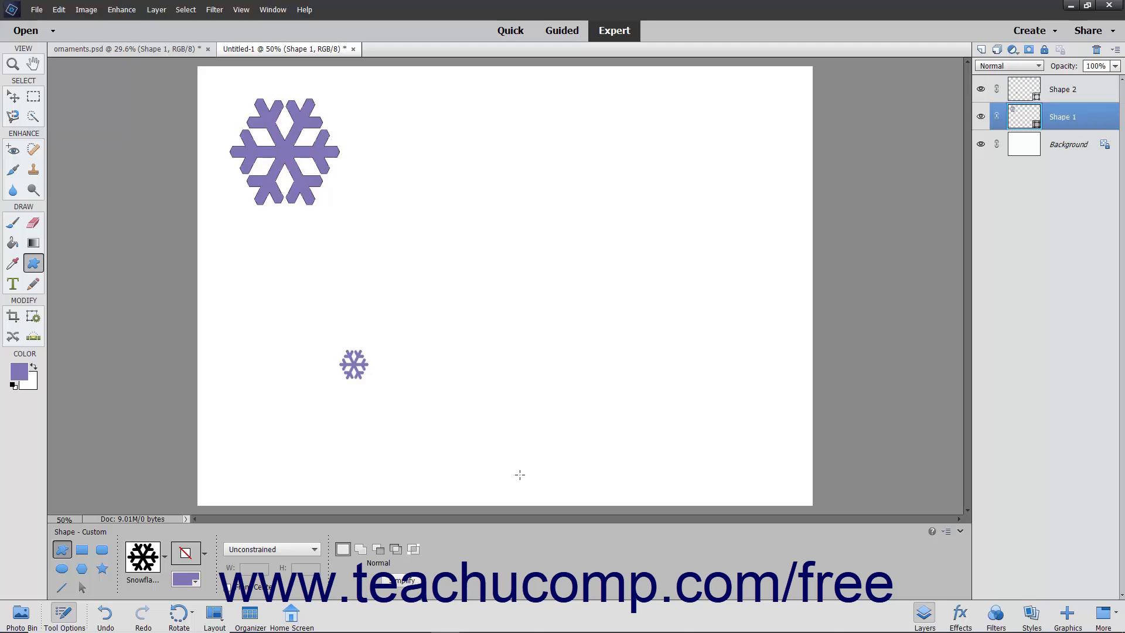
pyautogui.moveTo(343, 549)
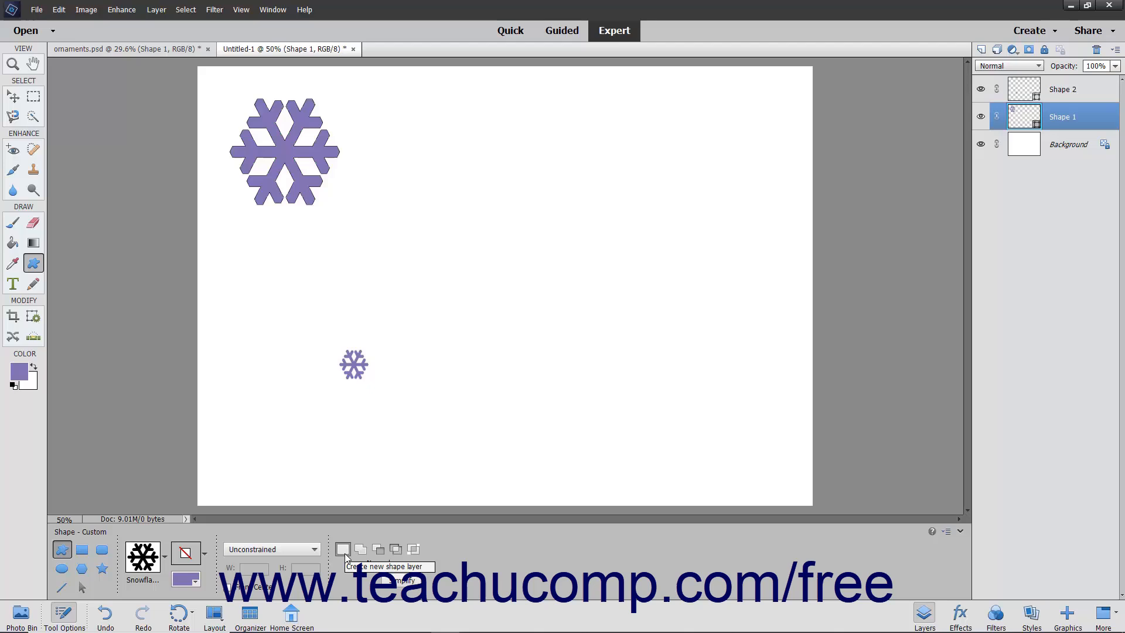
pyautogui.moveTo(359, 549)
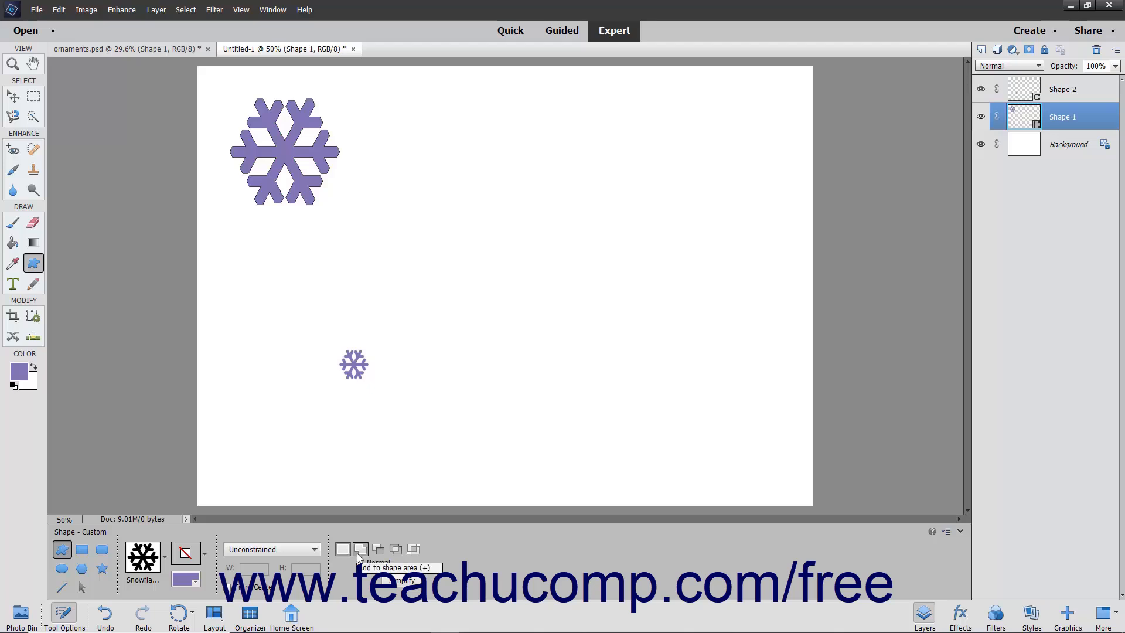
pyautogui.moveTo(360, 549)
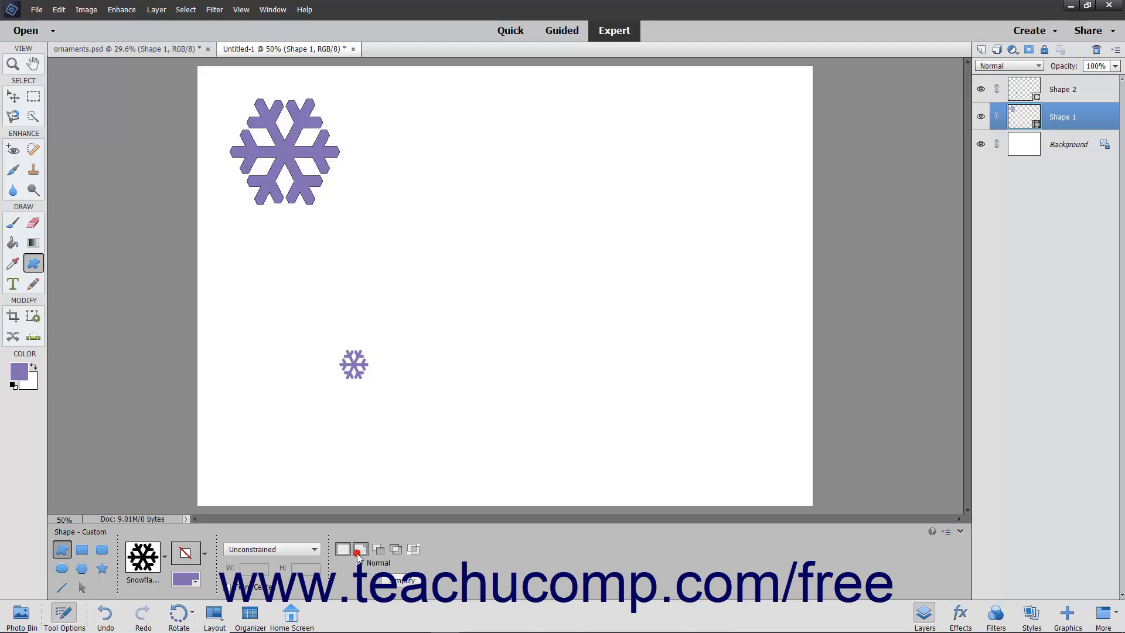
# Add a second large snowflake beside the first using 'Add to shape area' on Shape 1
pyautogui.click(360, 549)
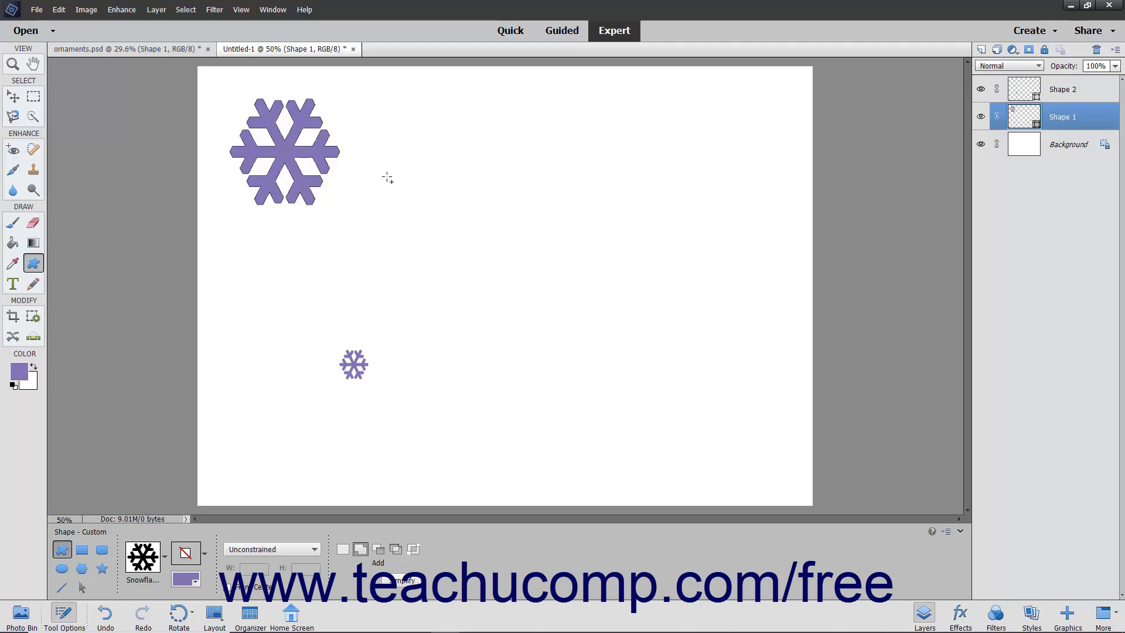
pyautogui.moveTo(373, 116)
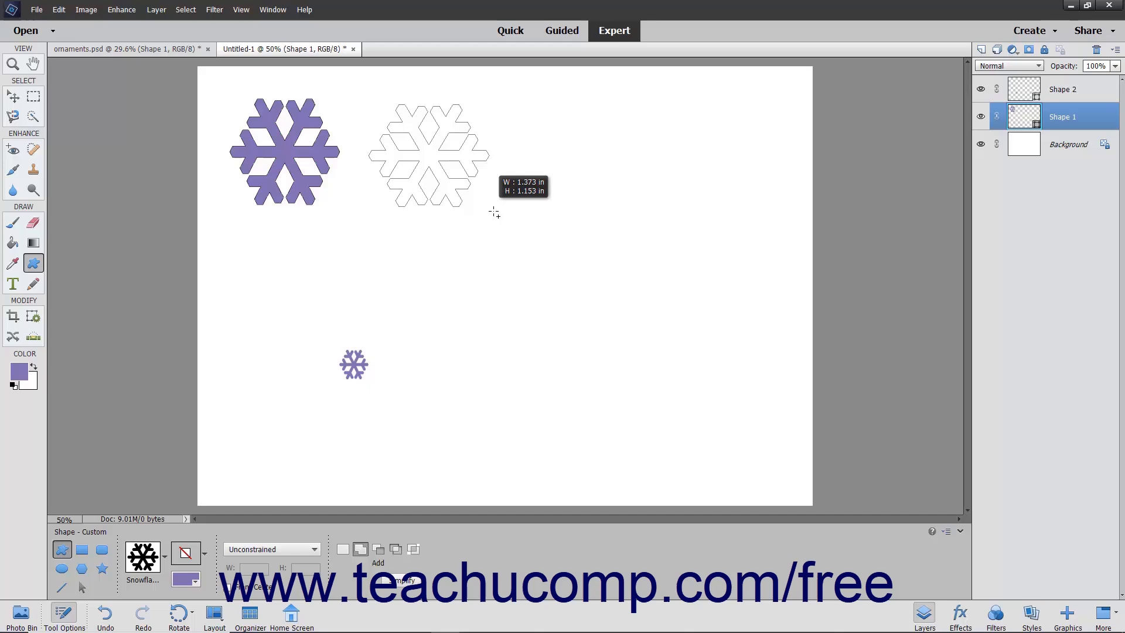
pyautogui.click(378, 548)
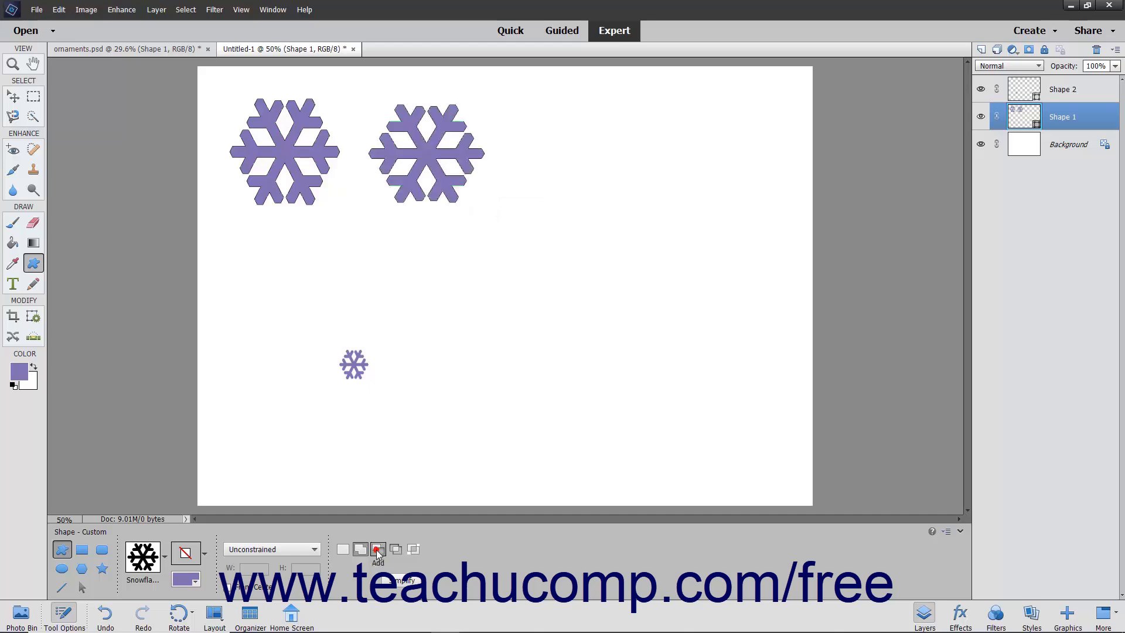
pyautogui.moveTo(378, 549)
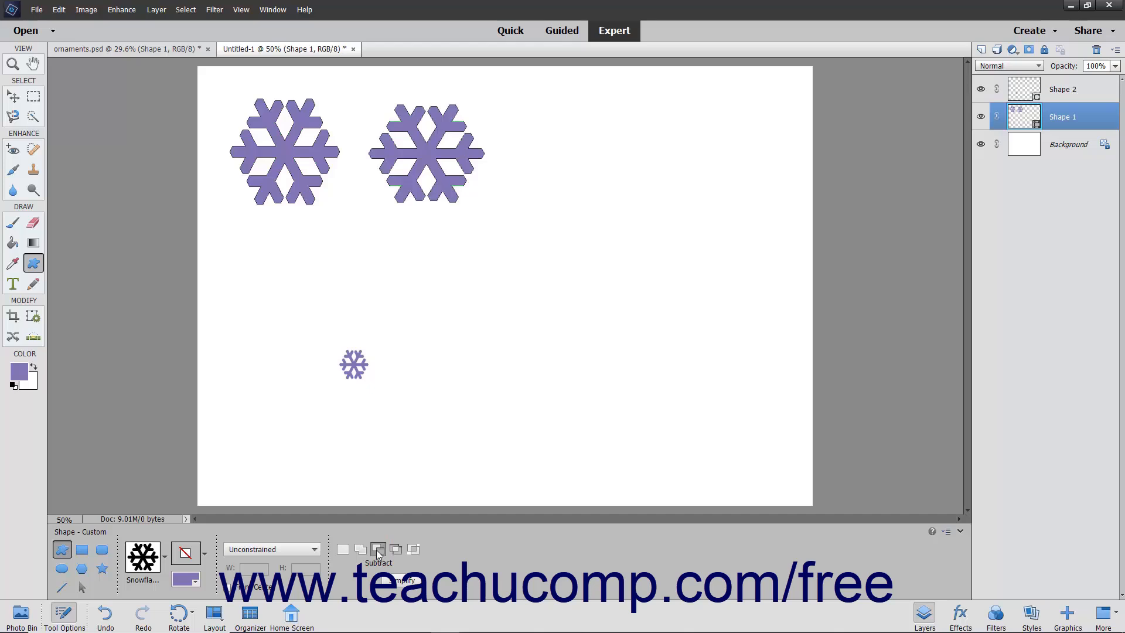
pyautogui.moveTo(395, 549)
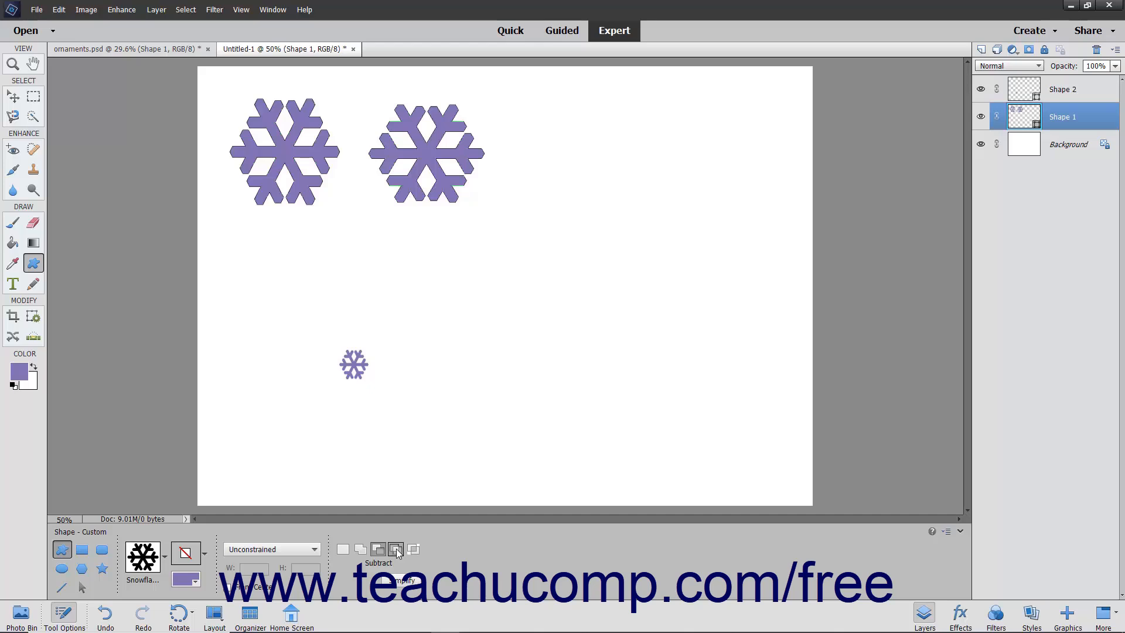
pyautogui.moveTo(402, 552)
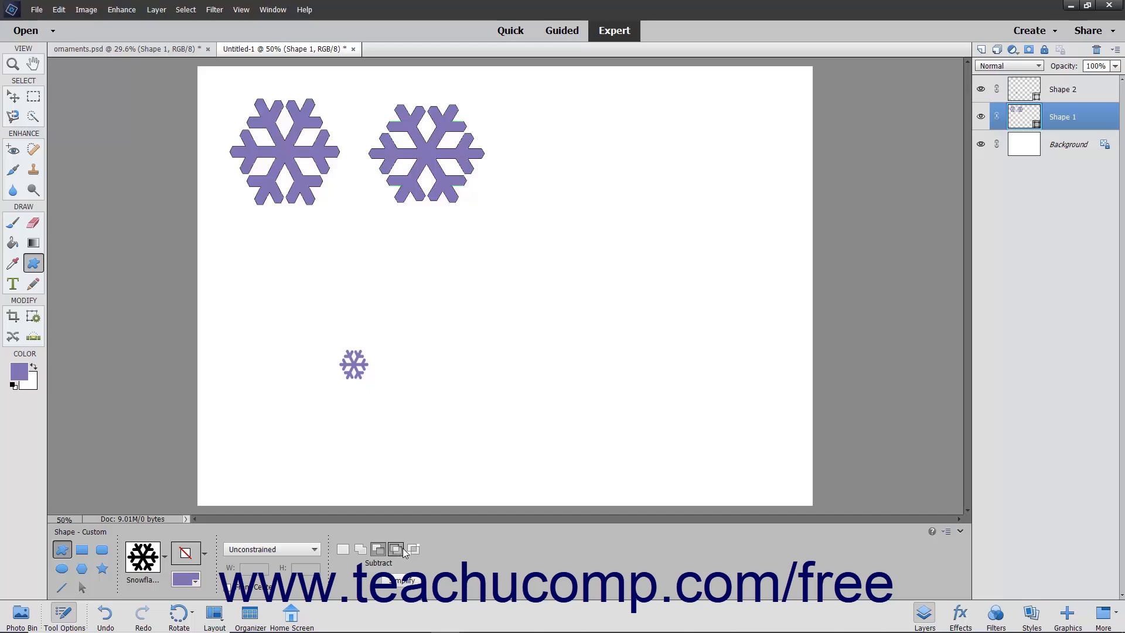
pyautogui.moveTo(414, 550)
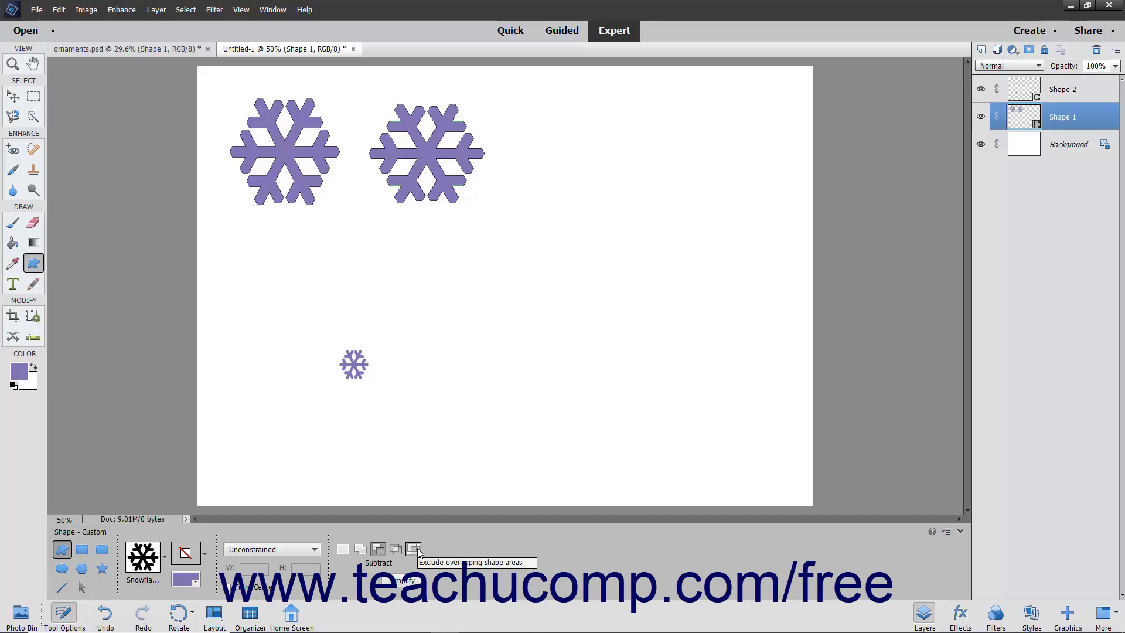
pyautogui.moveTo(415, 551)
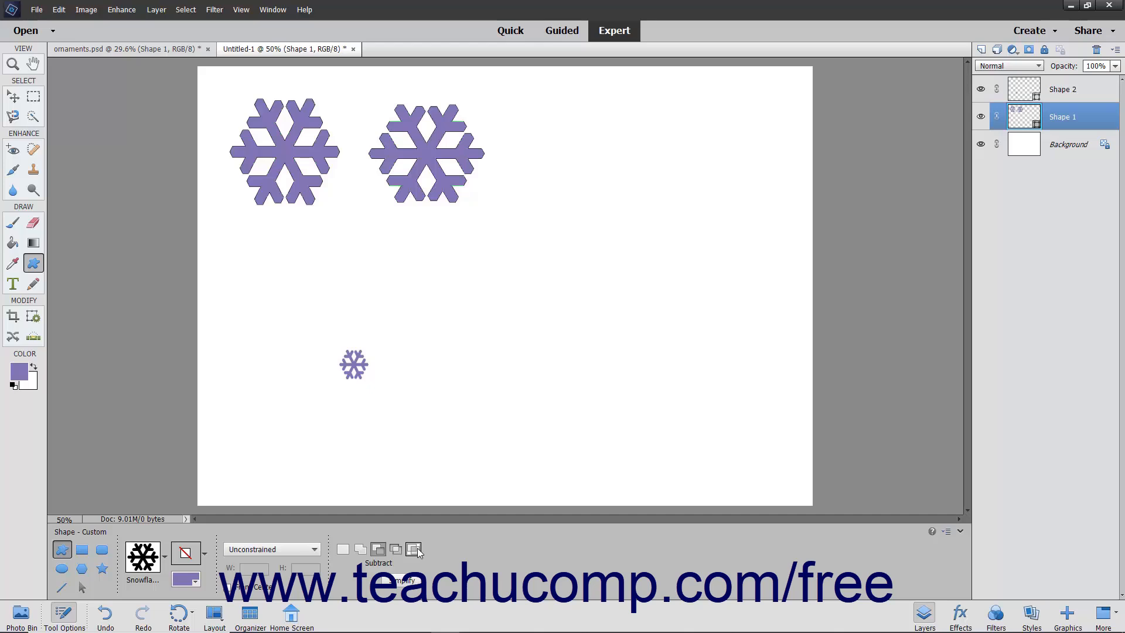
pyautogui.click(360, 549)
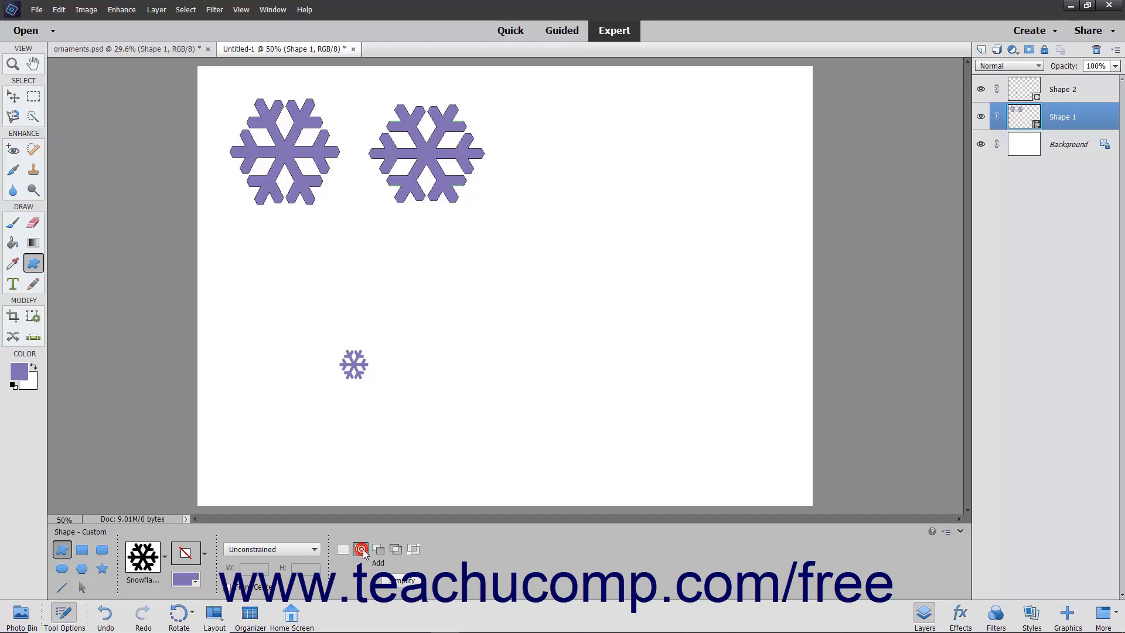
pyautogui.moveTo(368, 548)
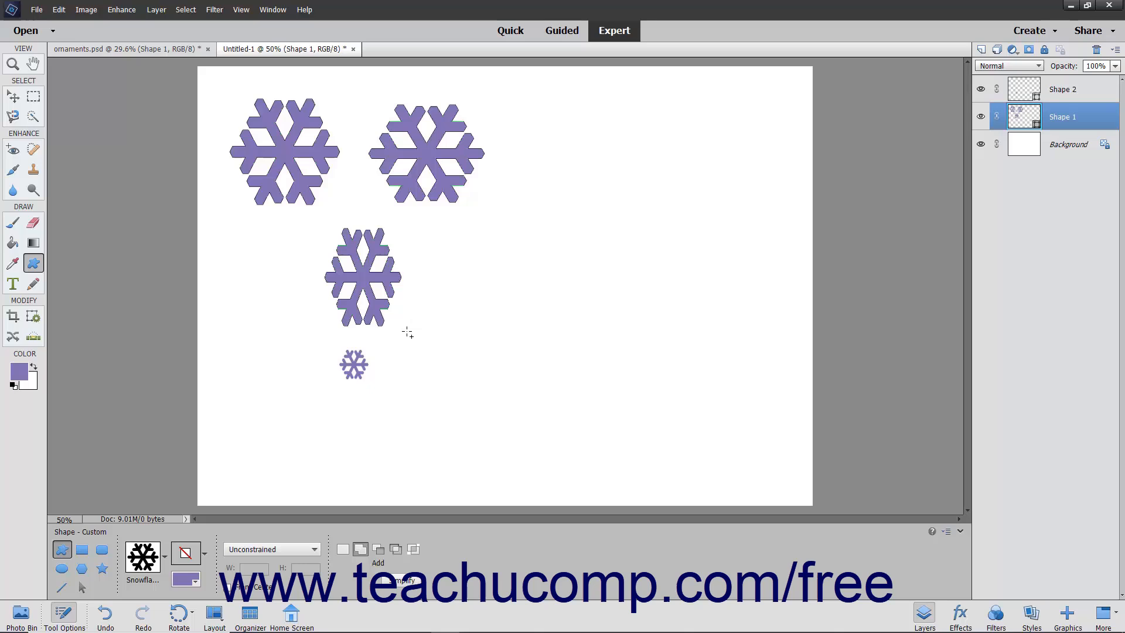
pyautogui.moveTo(410, 323)
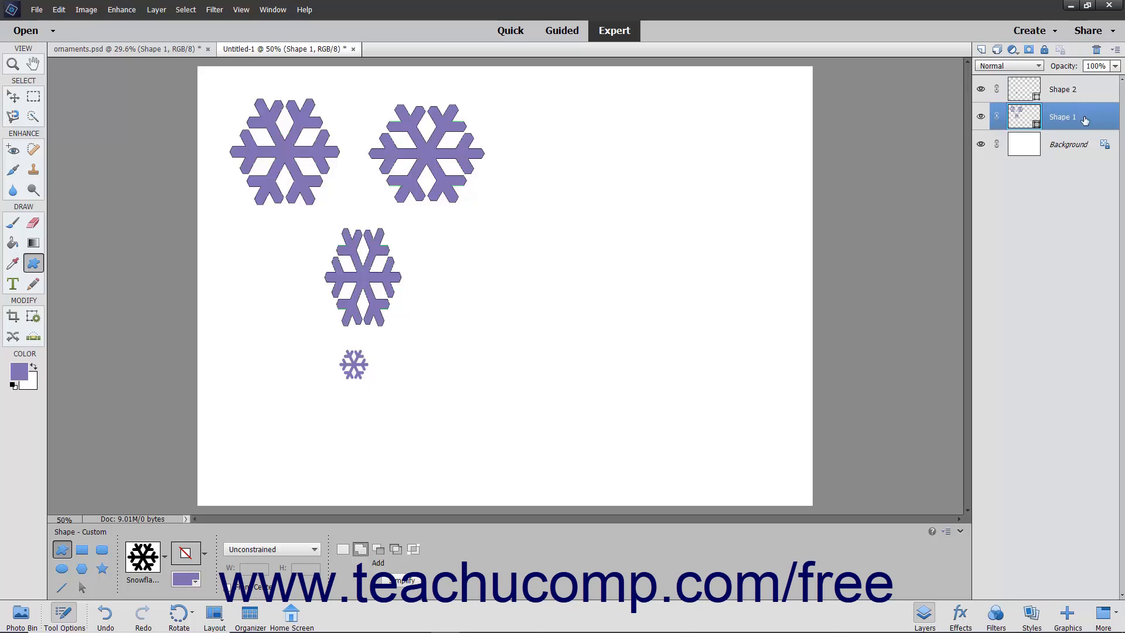
pyautogui.moveTo(1065, 117)
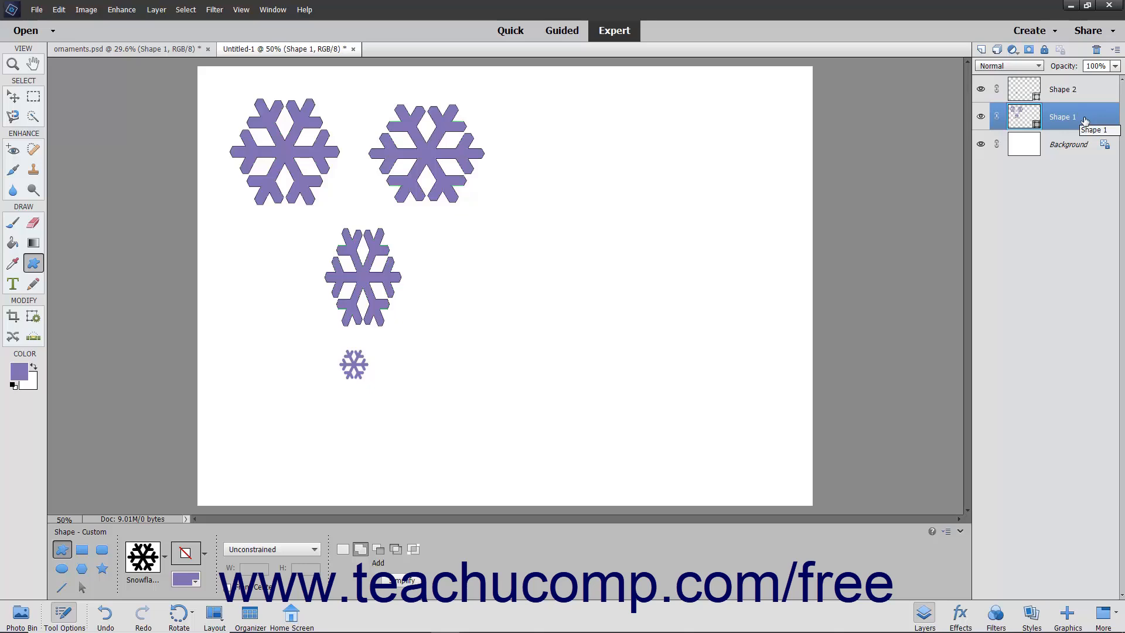
pyautogui.moveTo(427, 511)
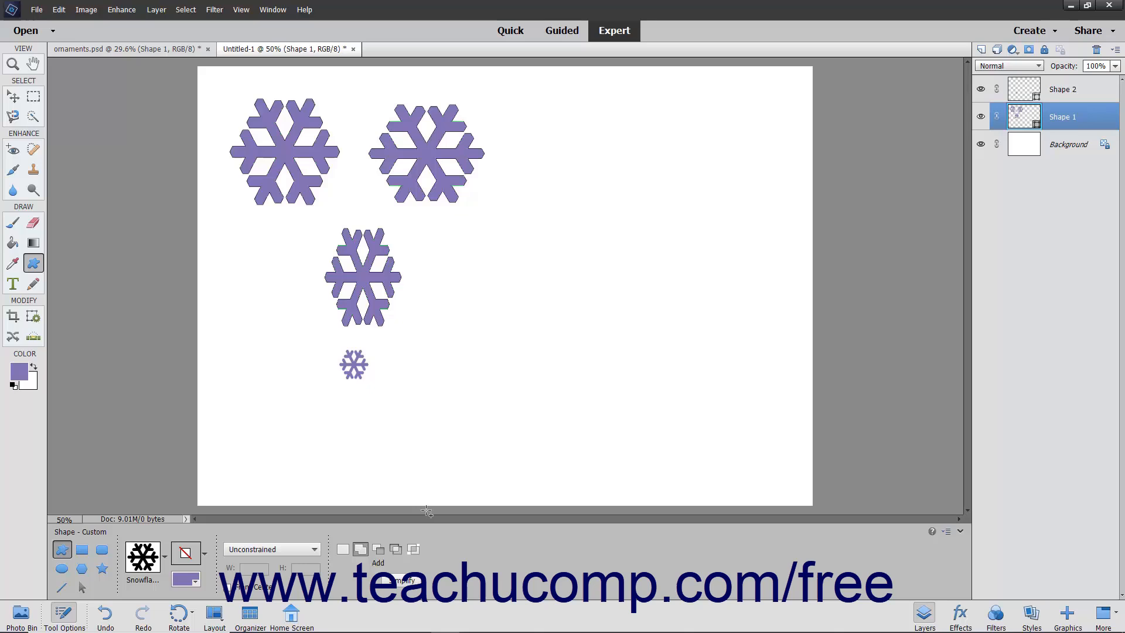
pyautogui.moveTo(373, 570)
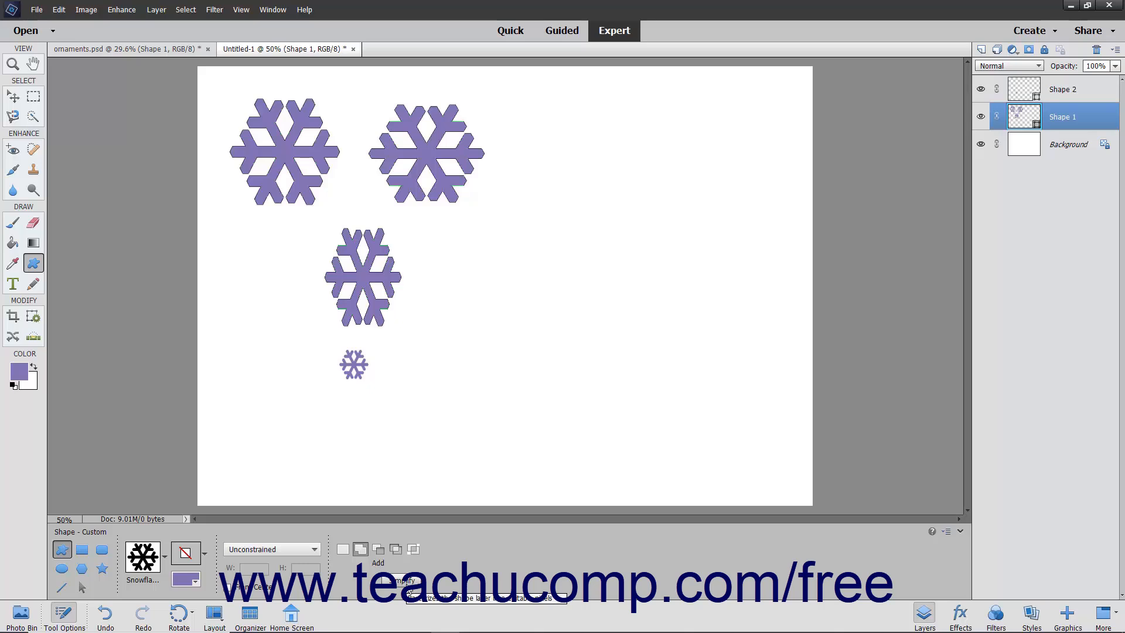
# Simplify the combined snowflake shape layer to pixels and switch to the Brush tool
pyautogui.click(342, 548)
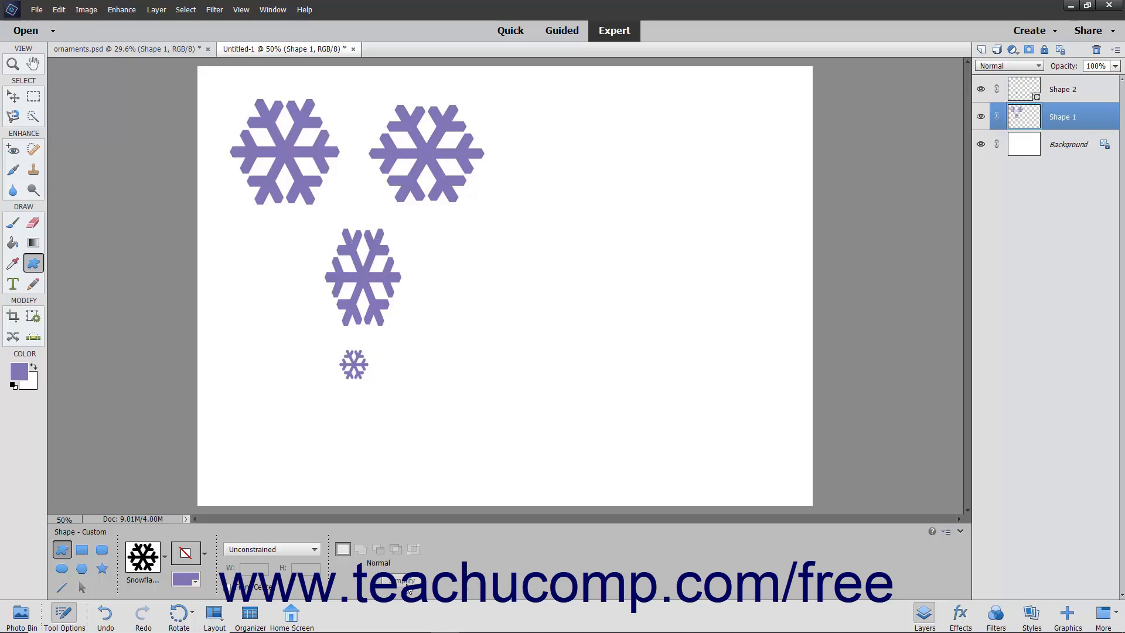
pyautogui.moveTo(328, 459)
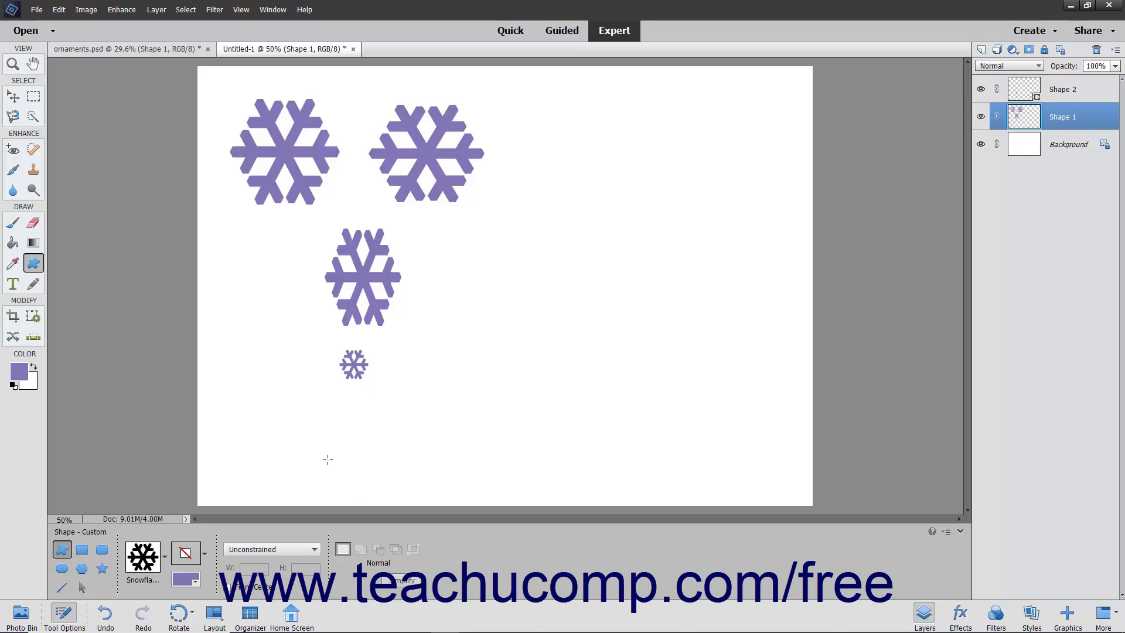
pyautogui.click(12, 223)
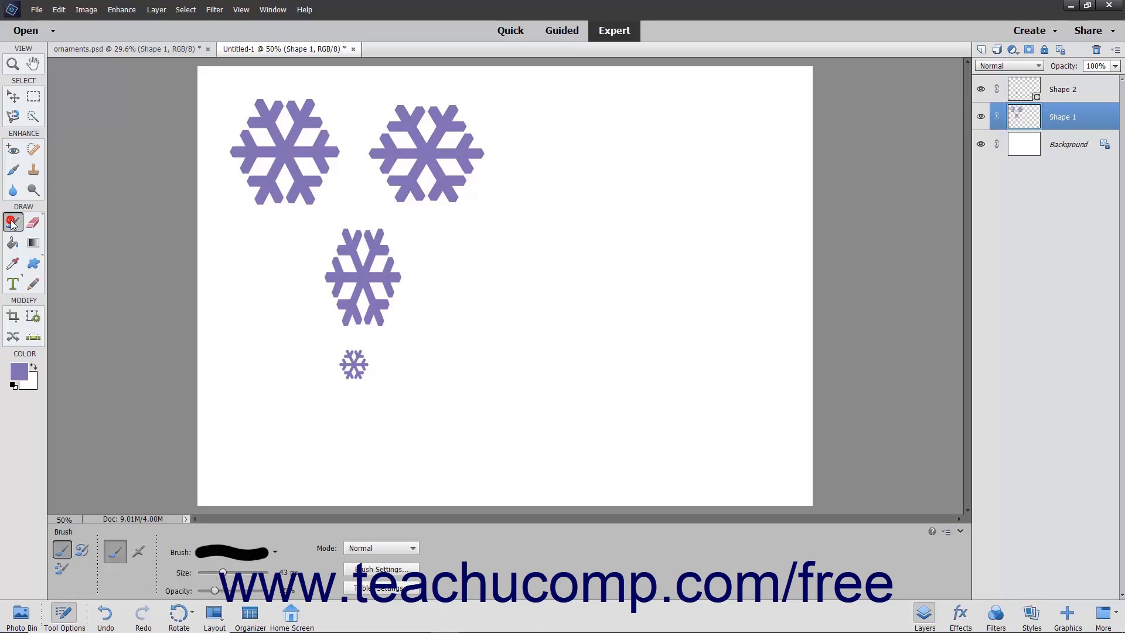